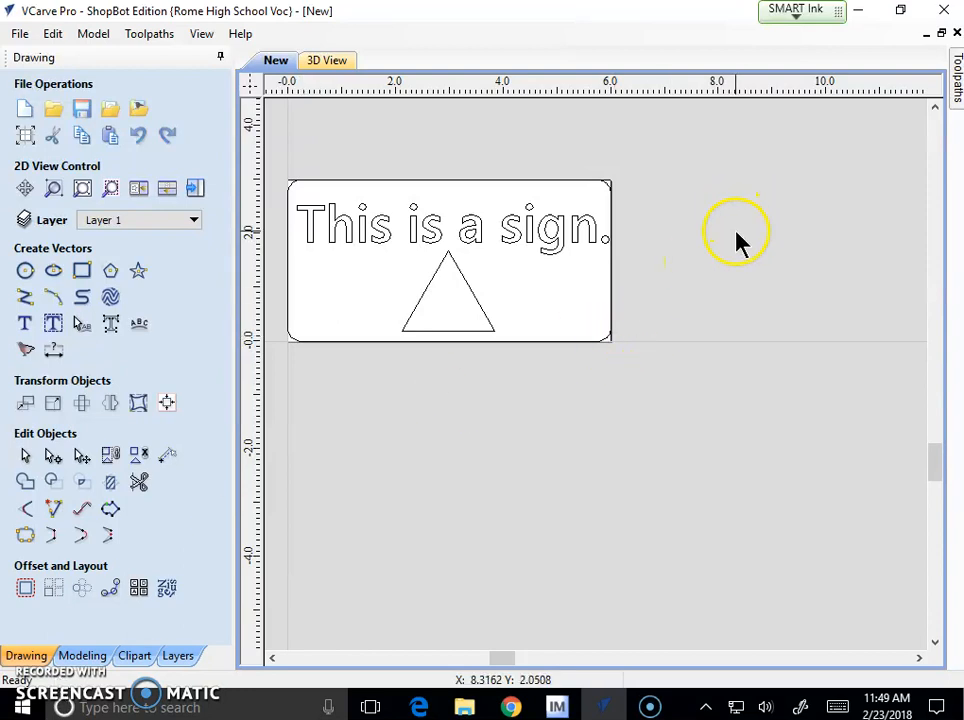
mouse_move(878, 108)
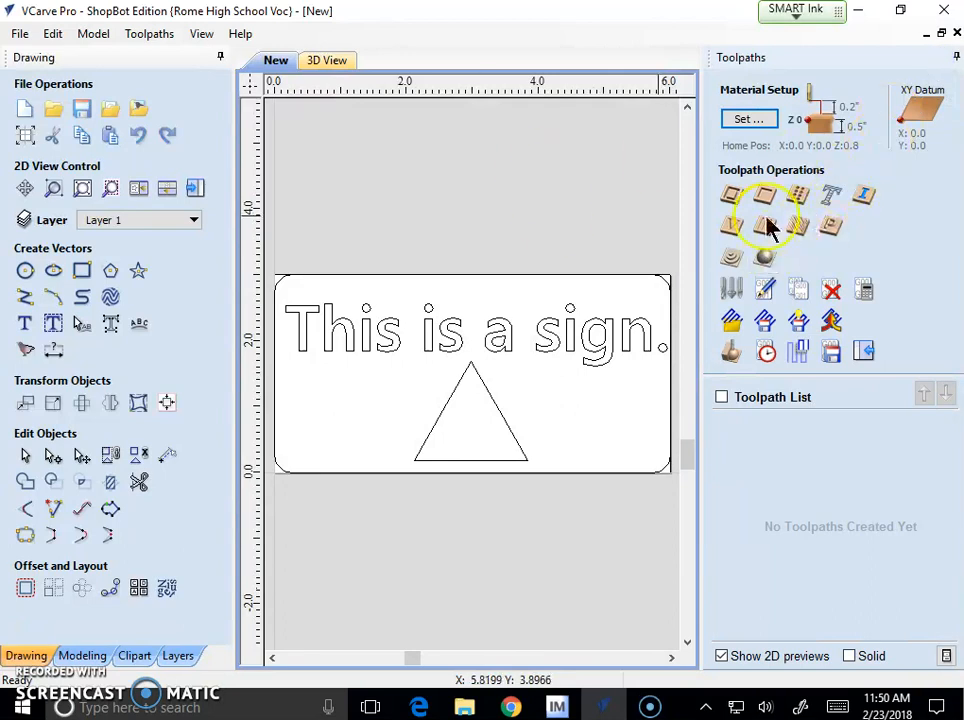
mouse_move(292, 130)
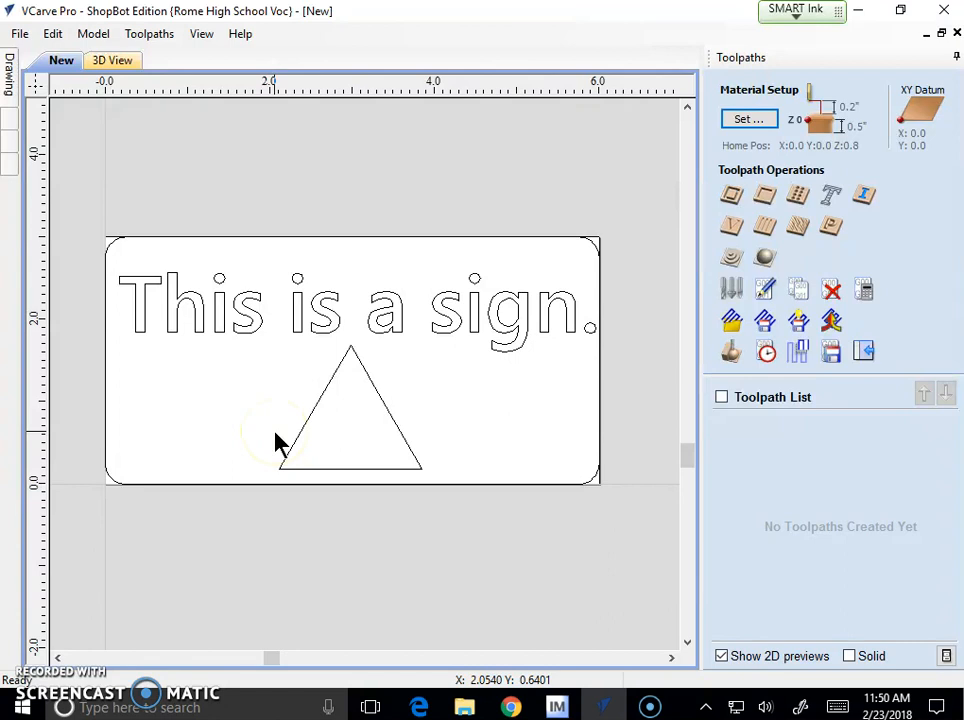
mouse_move(220, 312)
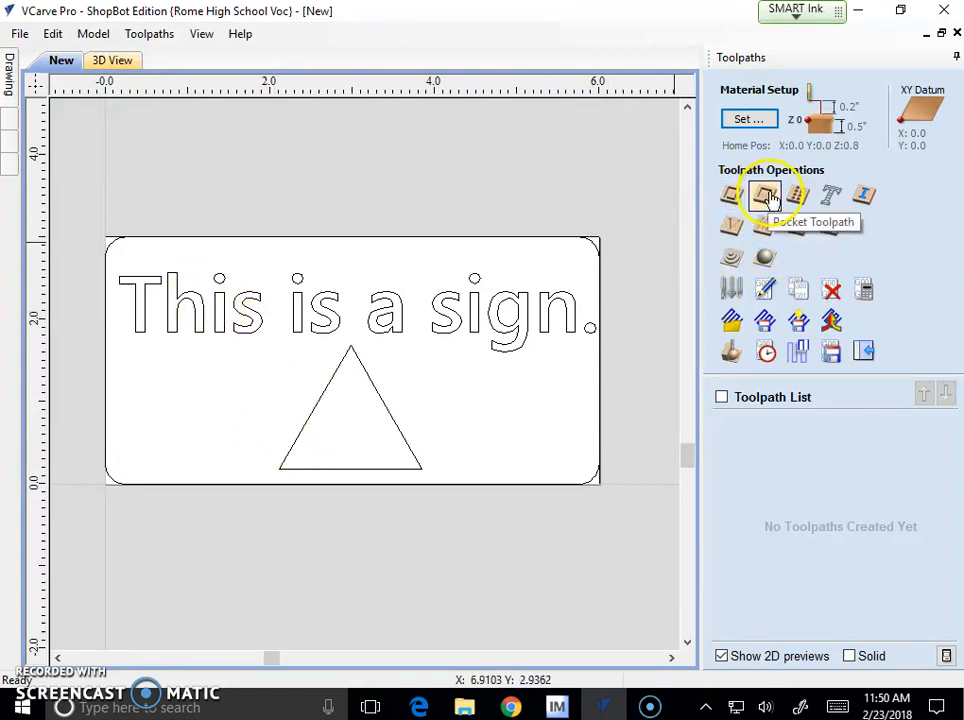
mouse_move(740, 198)
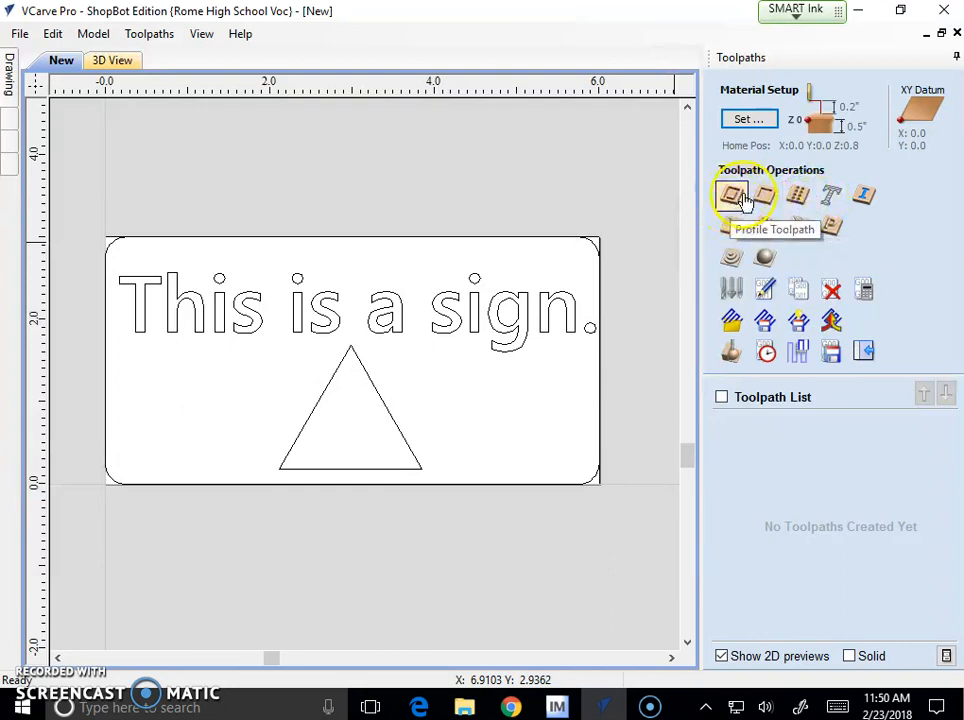
mouse_move(748, 228)
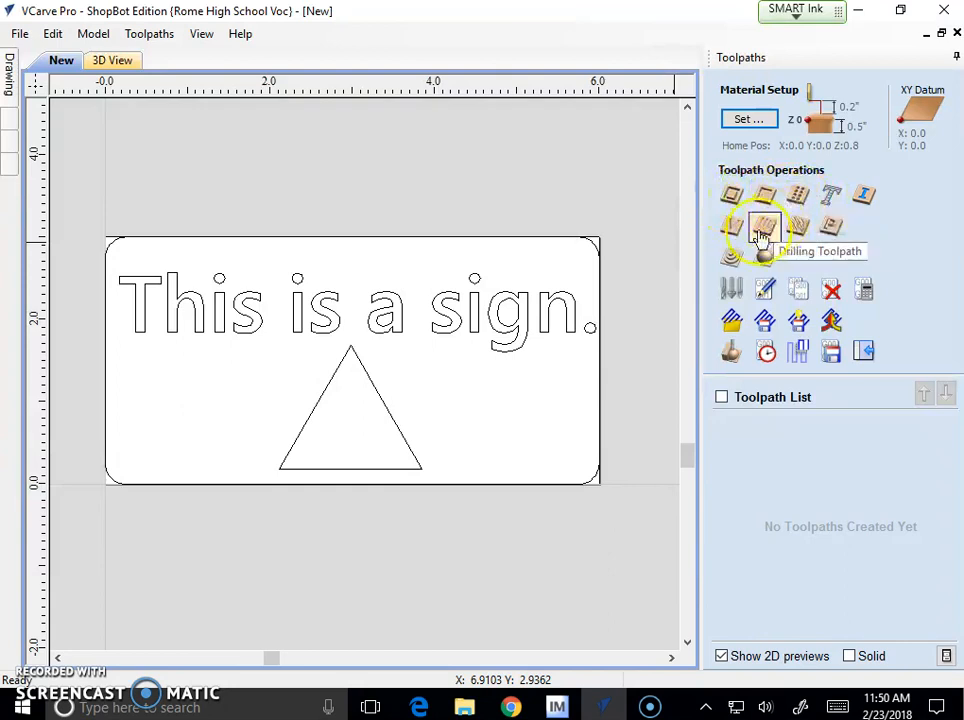
mouse_move(732, 226)
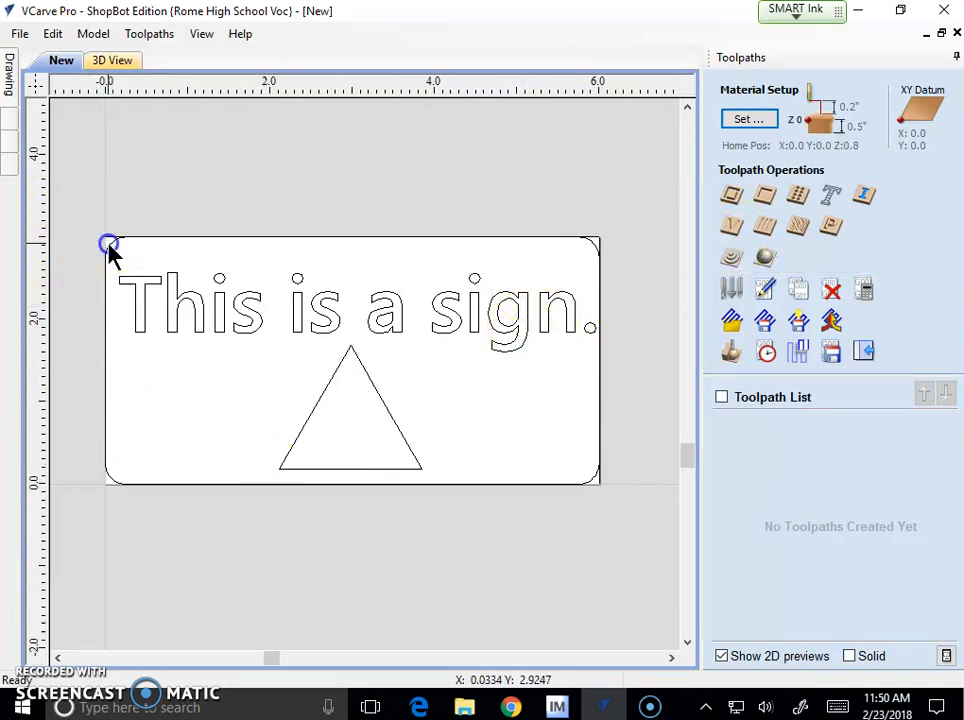
- Select the sign's outer rectangle and begin a profile toolpath on it
click(112, 248)
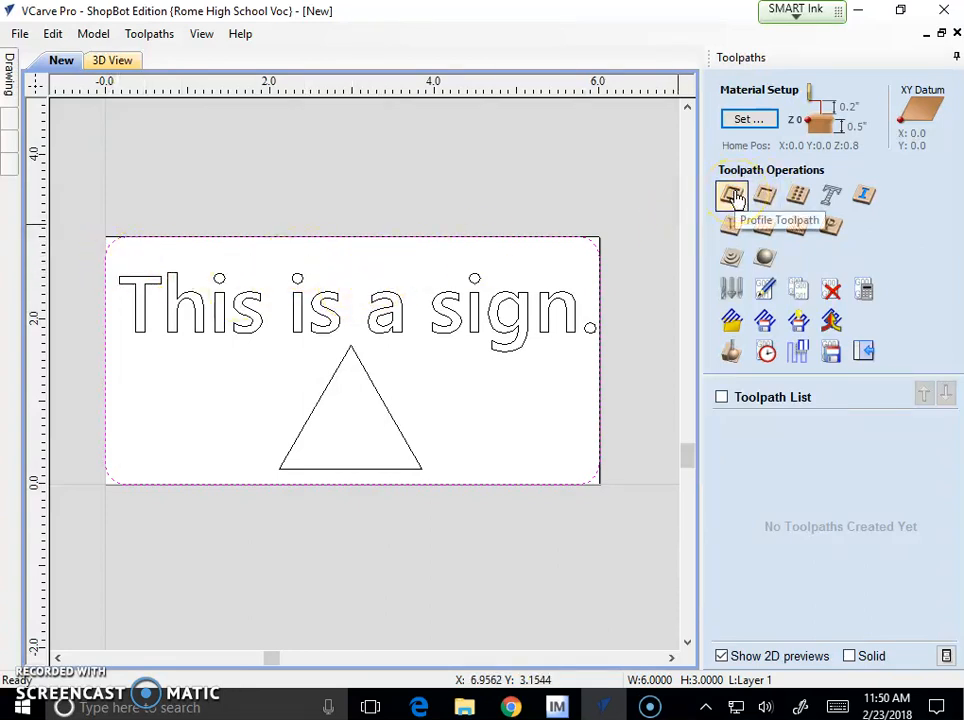
click(732, 196)
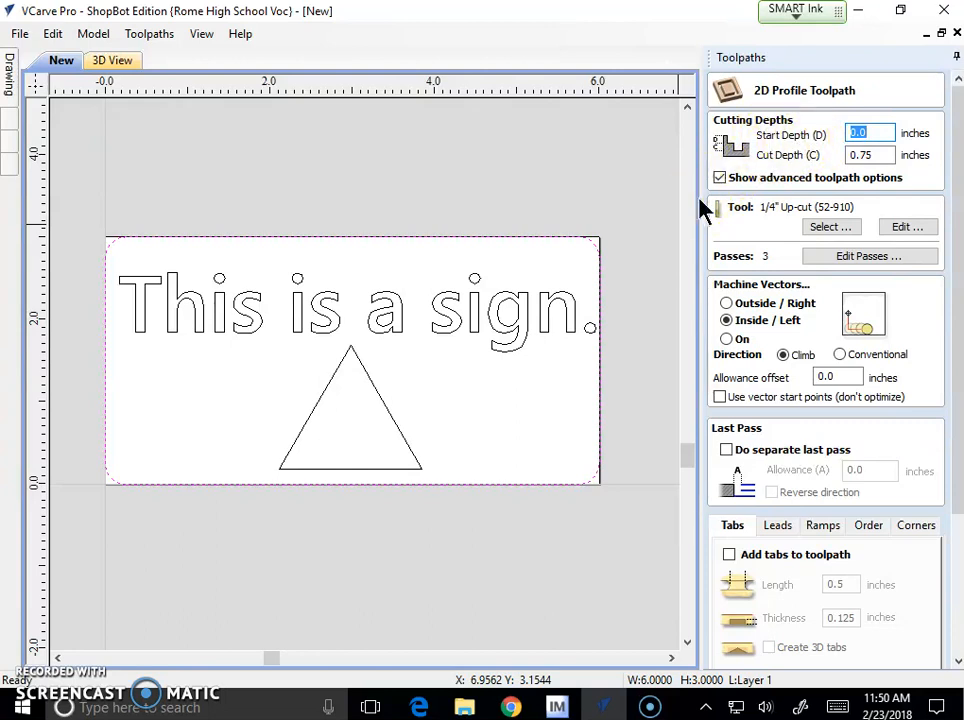
mouse_move(804, 160)
text(0.5)
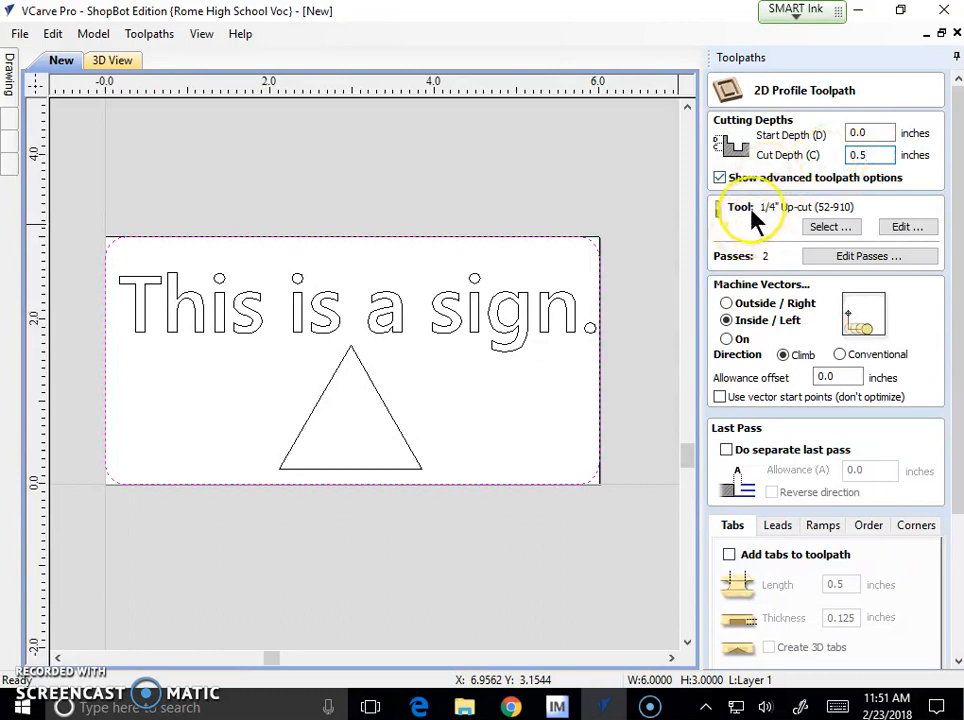
mouse_move(800, 212)
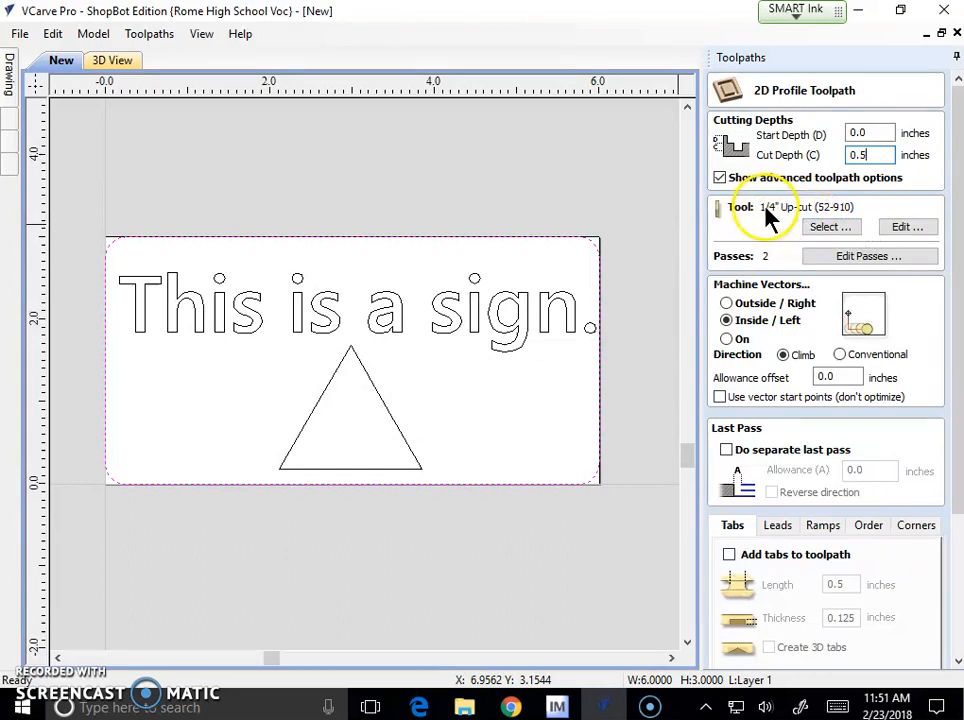
mouse_move(830, 228)
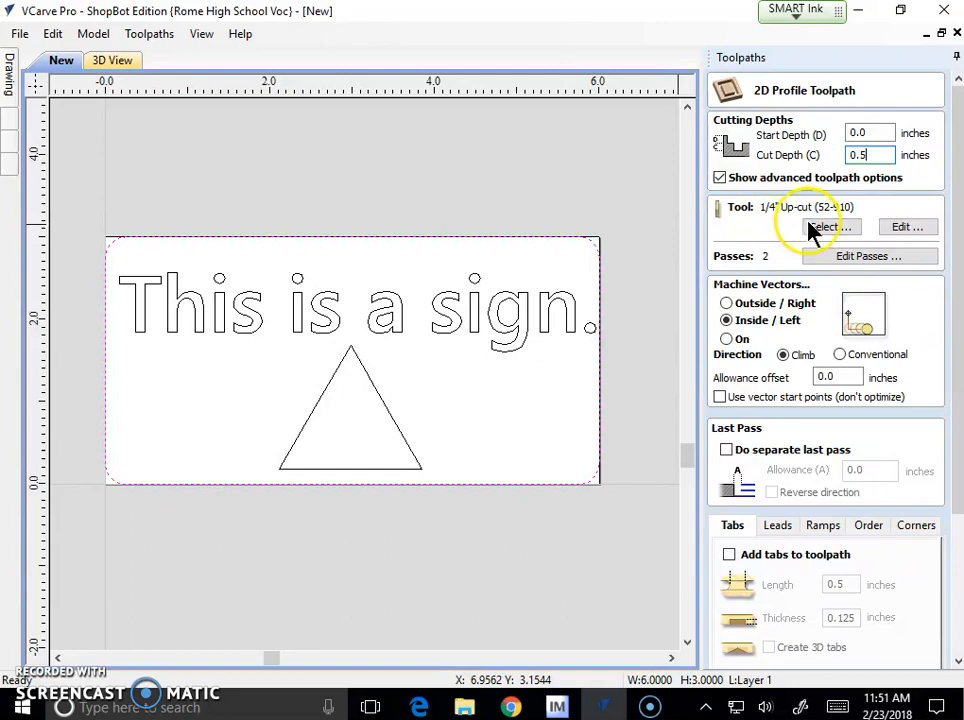
- Browse the Tool Database to the 1/4" Up-cut (52-910) end mill entry
click(830, 228)
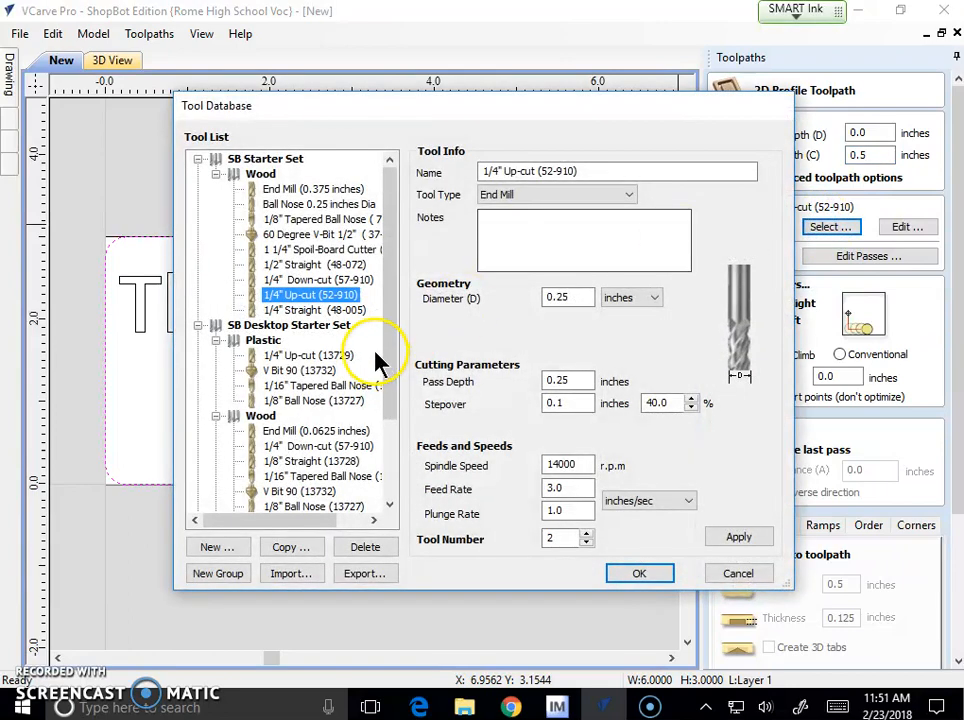
scroll(down, 3)
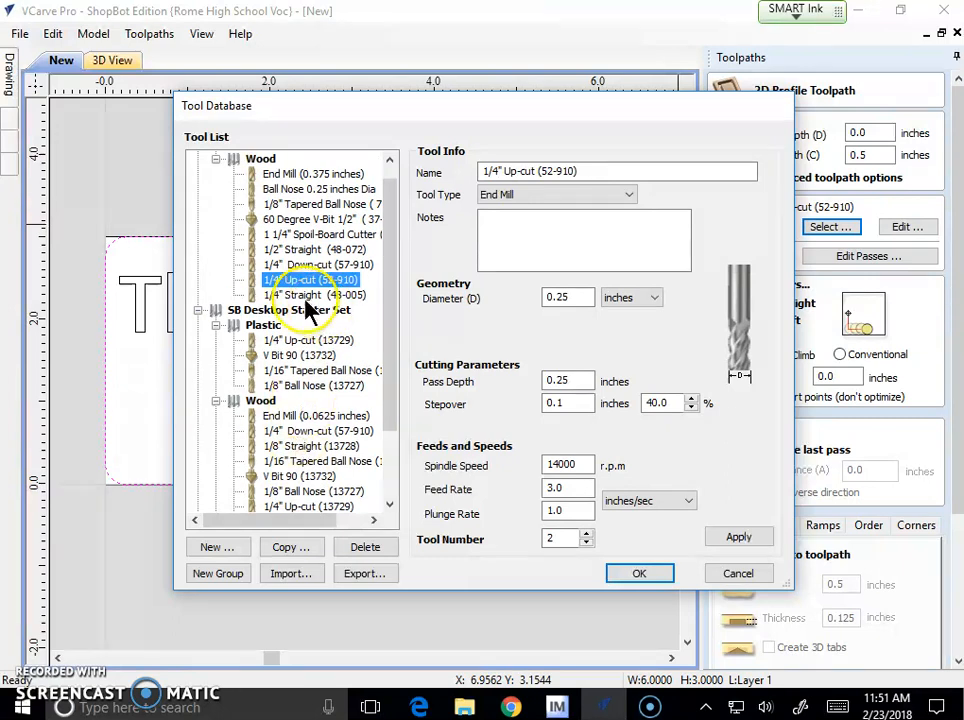
mouse_move(600, 360)
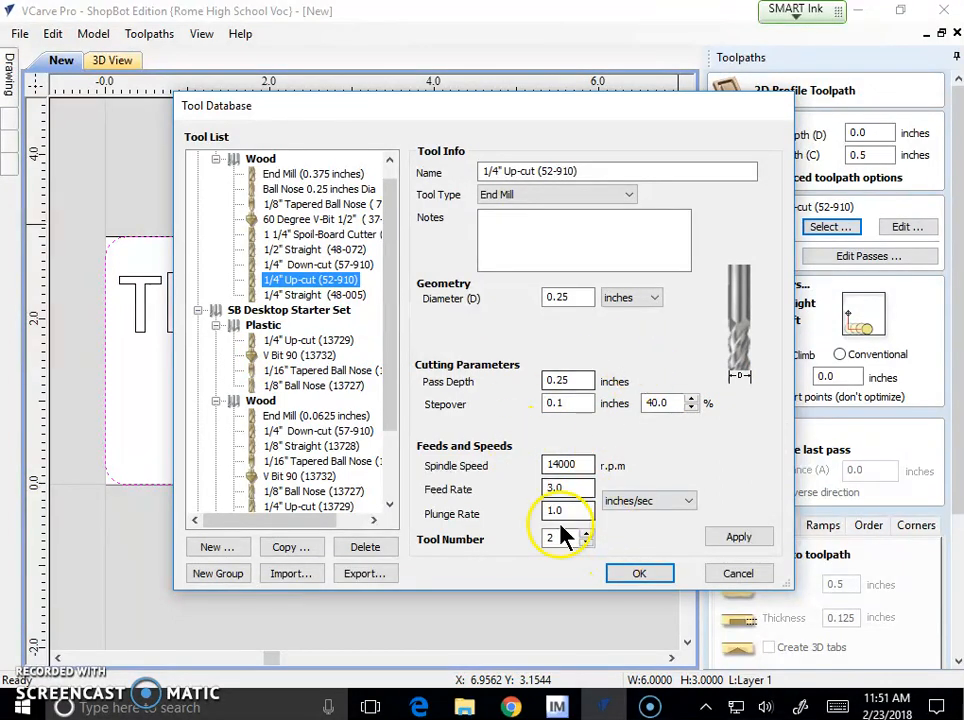
- Keep the 1/4" Up-cut end mill and set machine vectors to Outside / Right
click(640, 572)
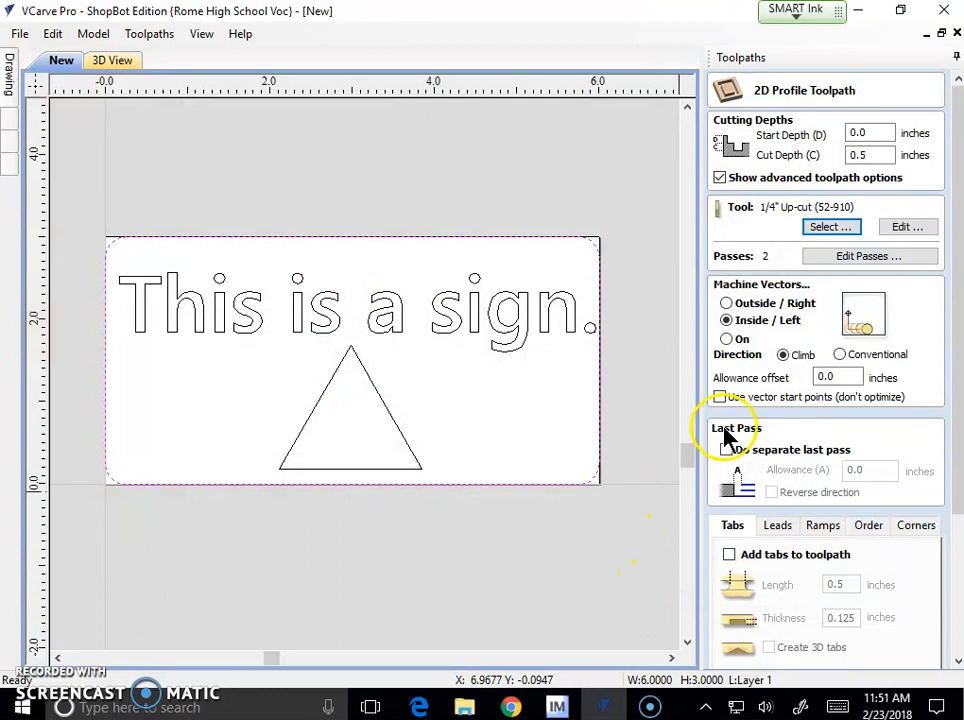
click(726, 304)
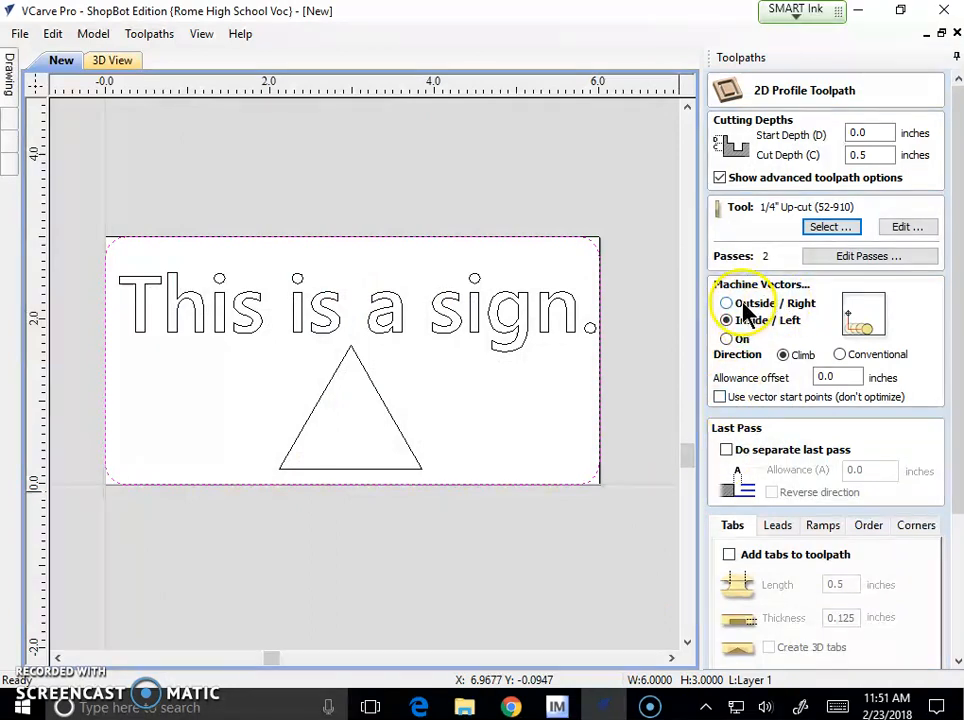
click(724, 320)
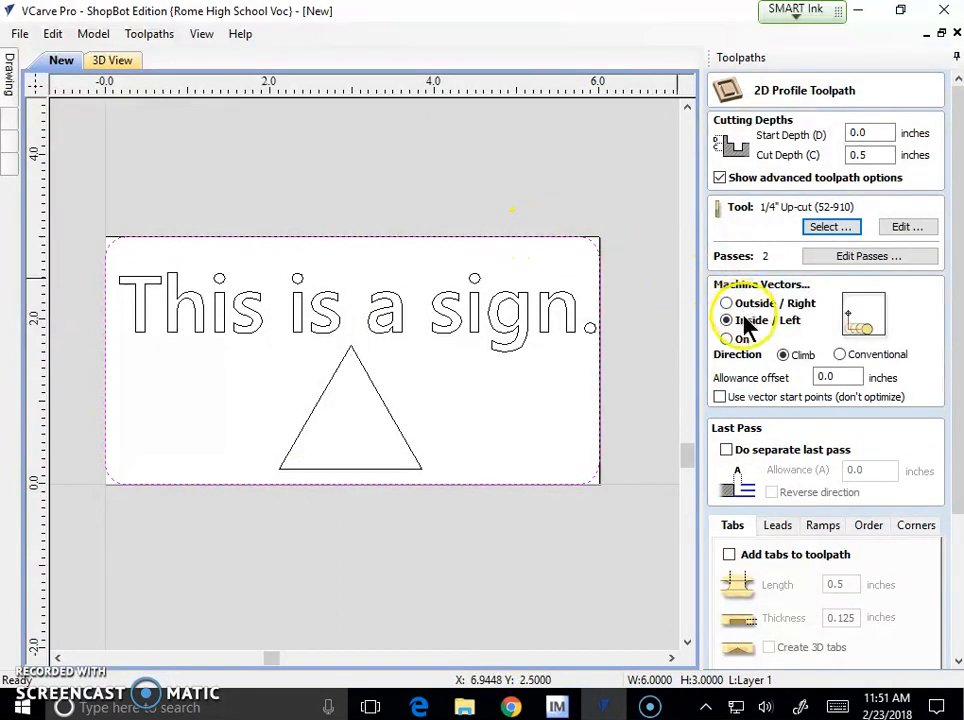
click(724, 320)
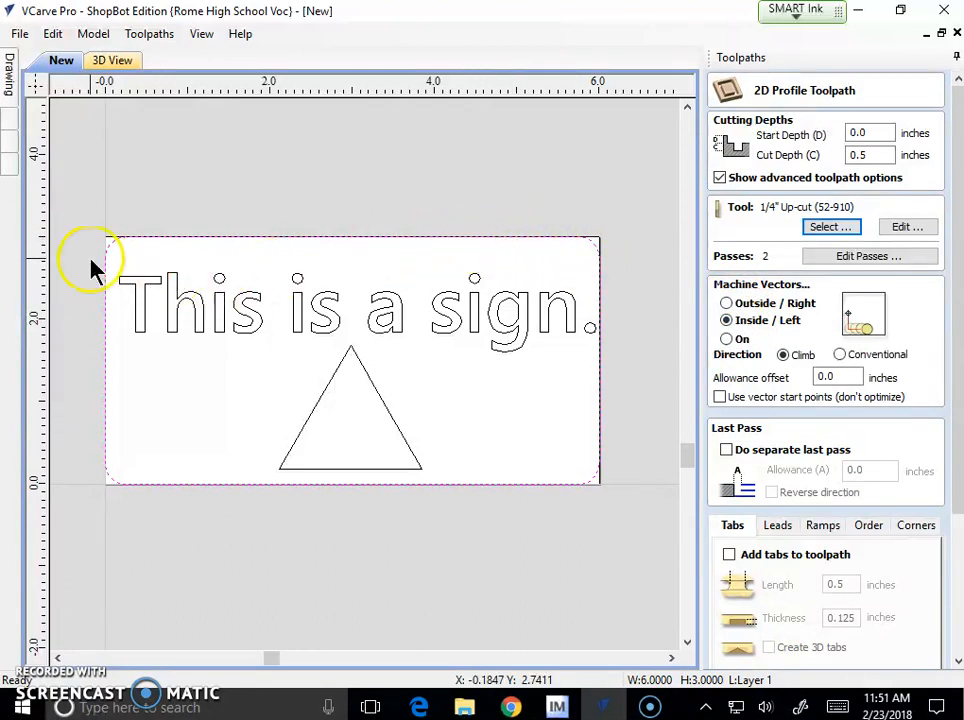
mouse_move(210, 344)
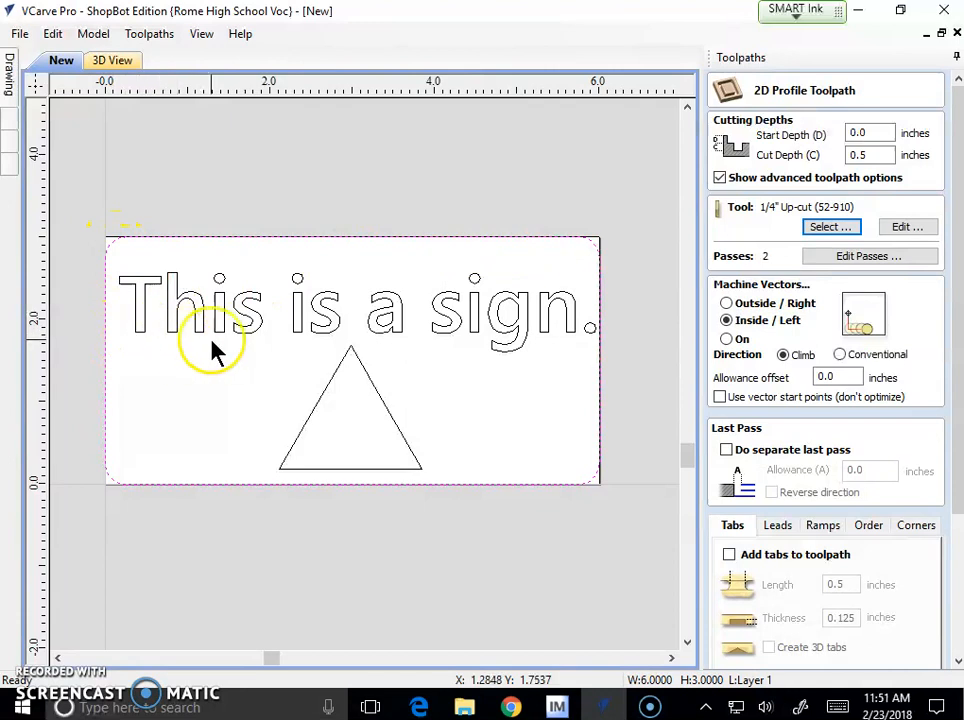
click(726, 302)
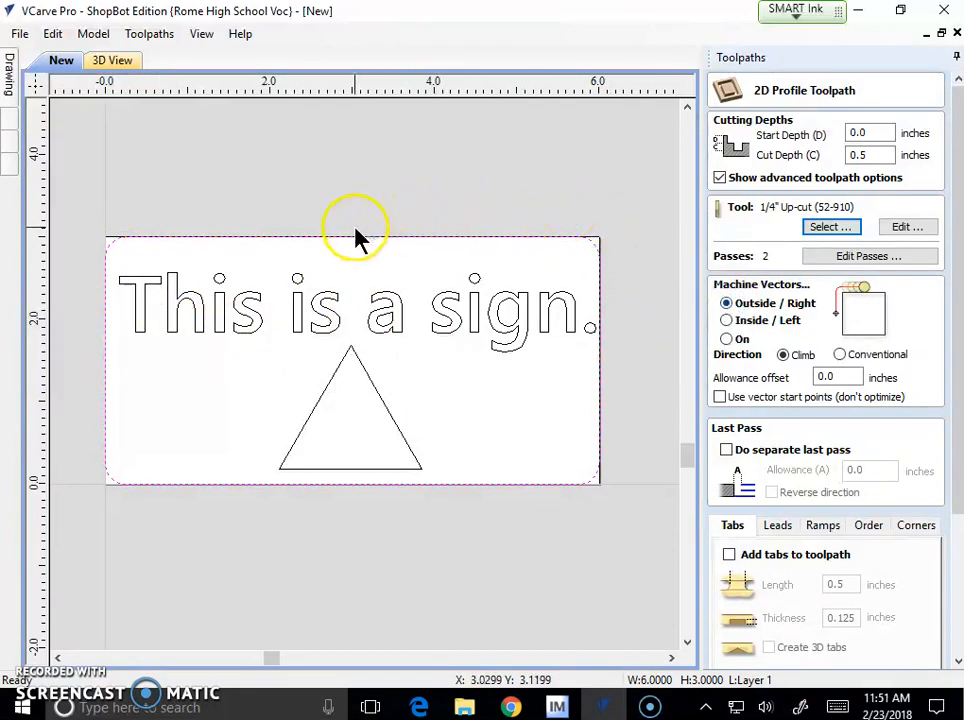
mouse_move(516, 370)
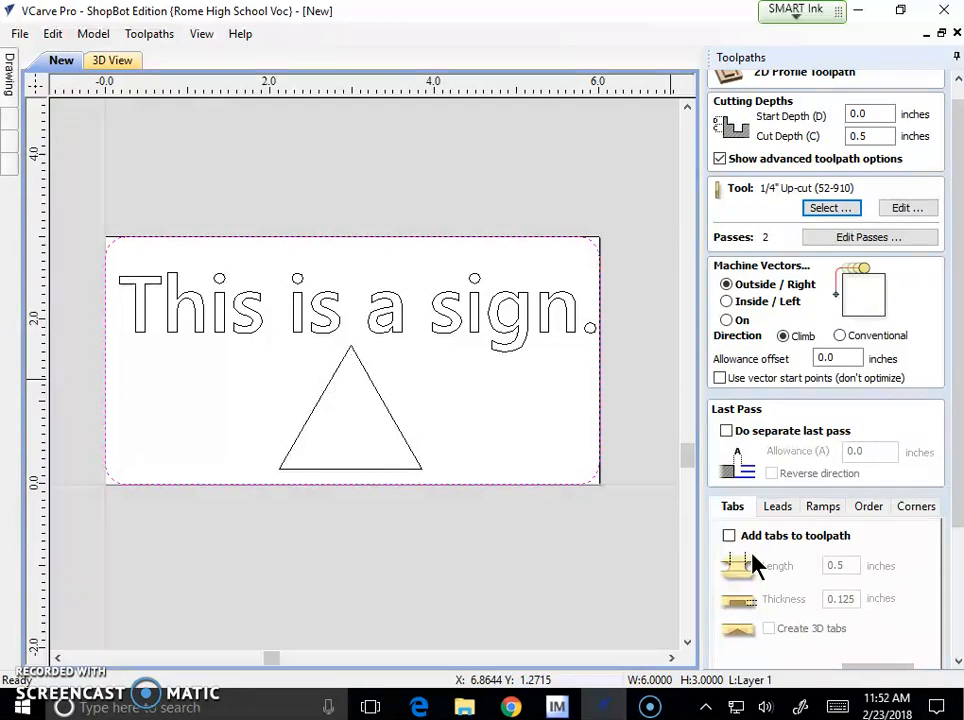
- Enable Add tabs to toolpath and bring up the Toolpath Tabs editor
click(728, 536)
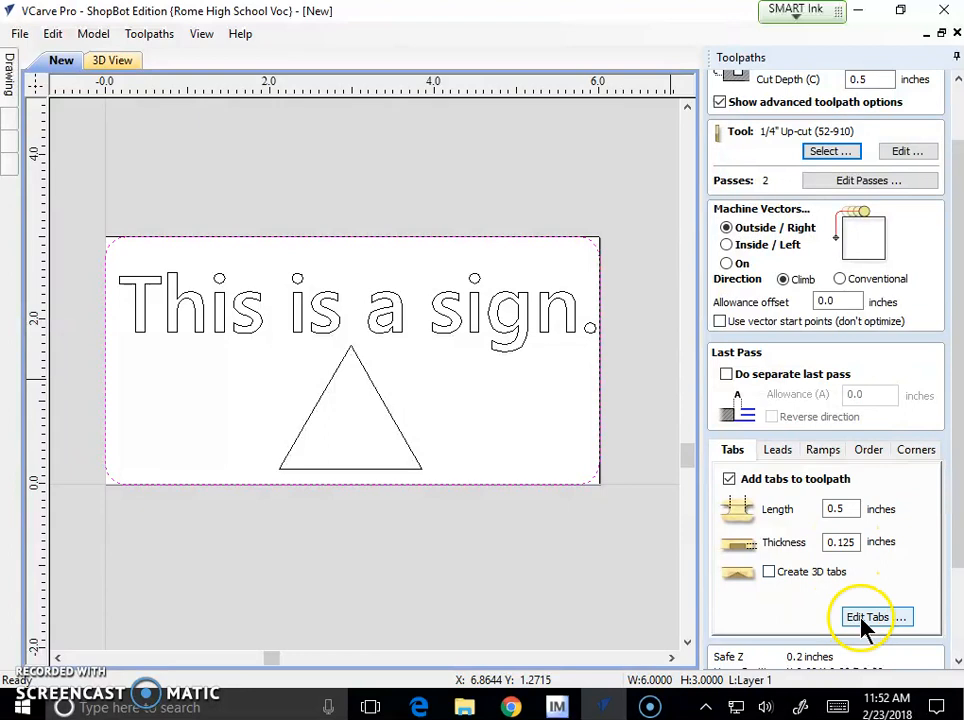
click(862, 616)
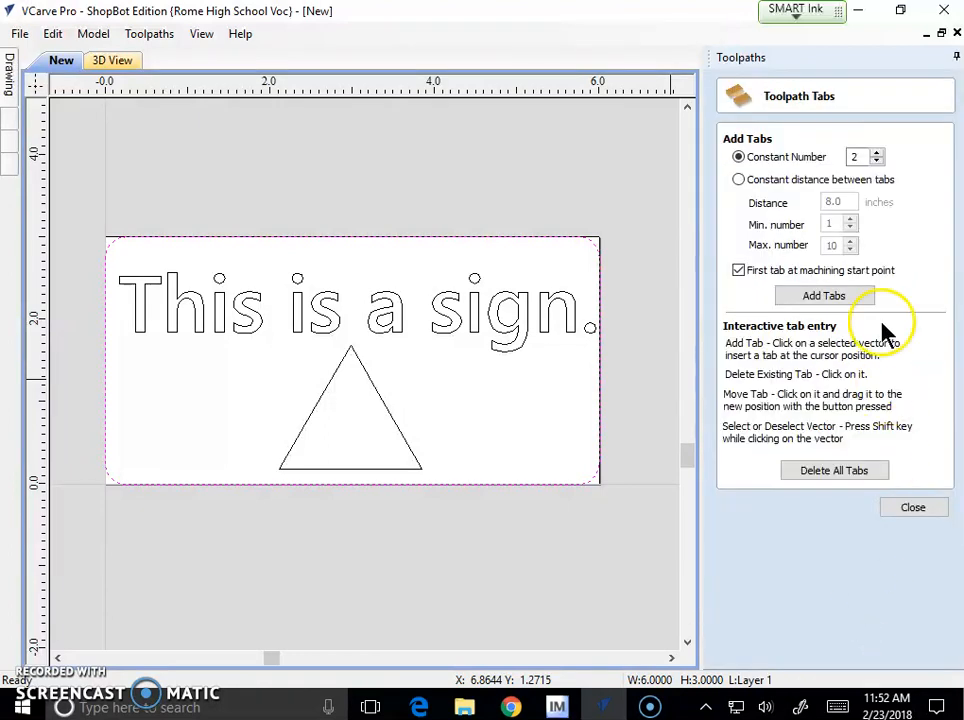
mouse_move(892, 158)
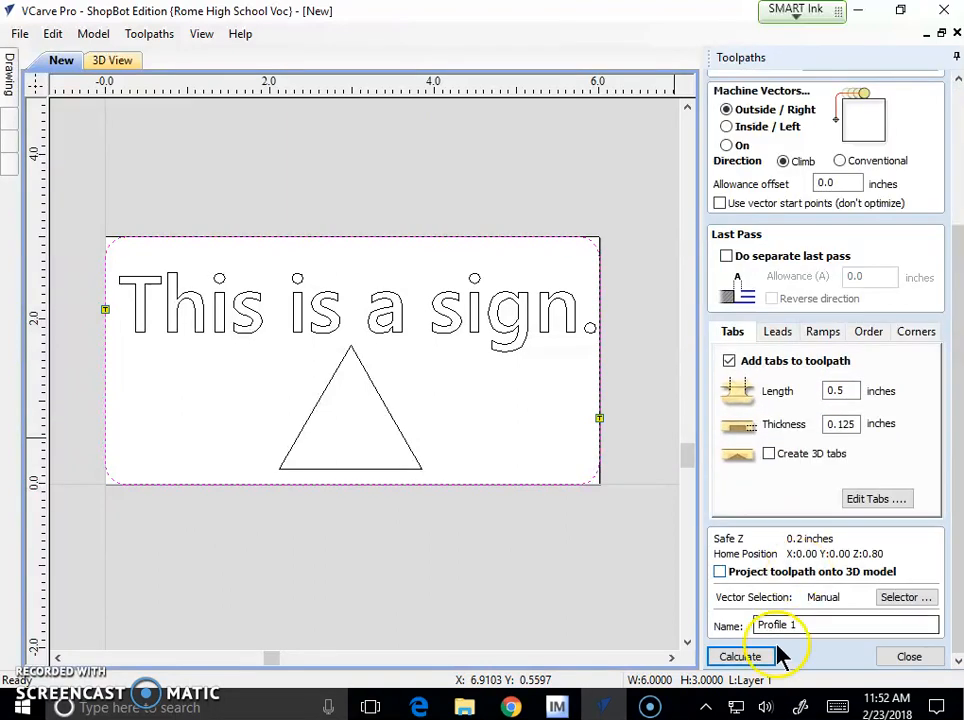
- Name the border toolpath 'sign profile' and calculate it
click(760, 624)
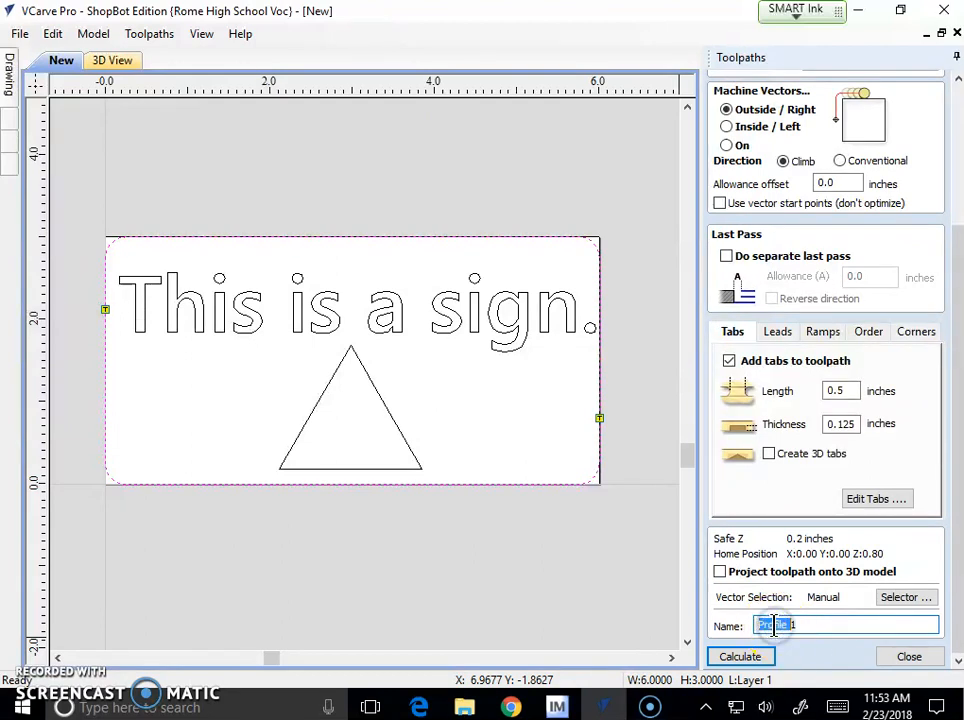
text(sign p)
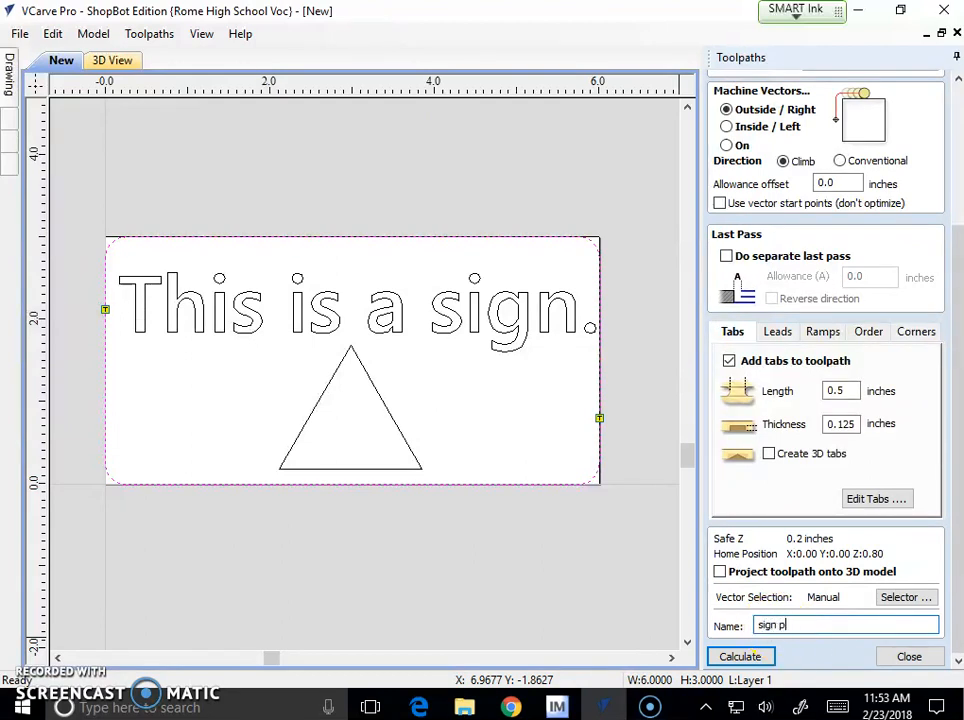
text(rofile)
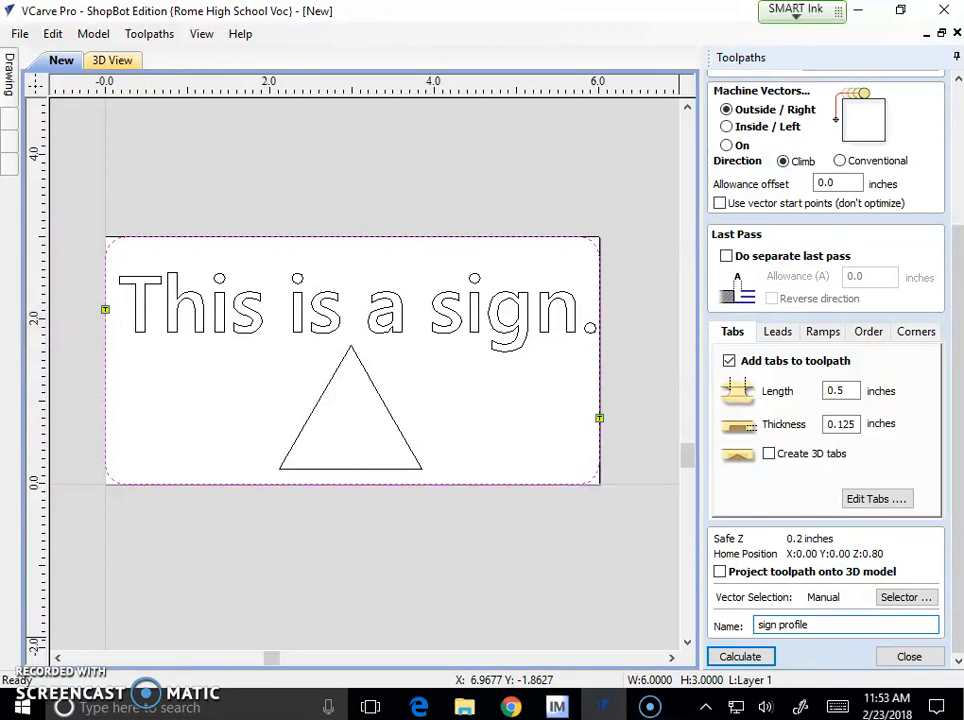
click(740, 656)
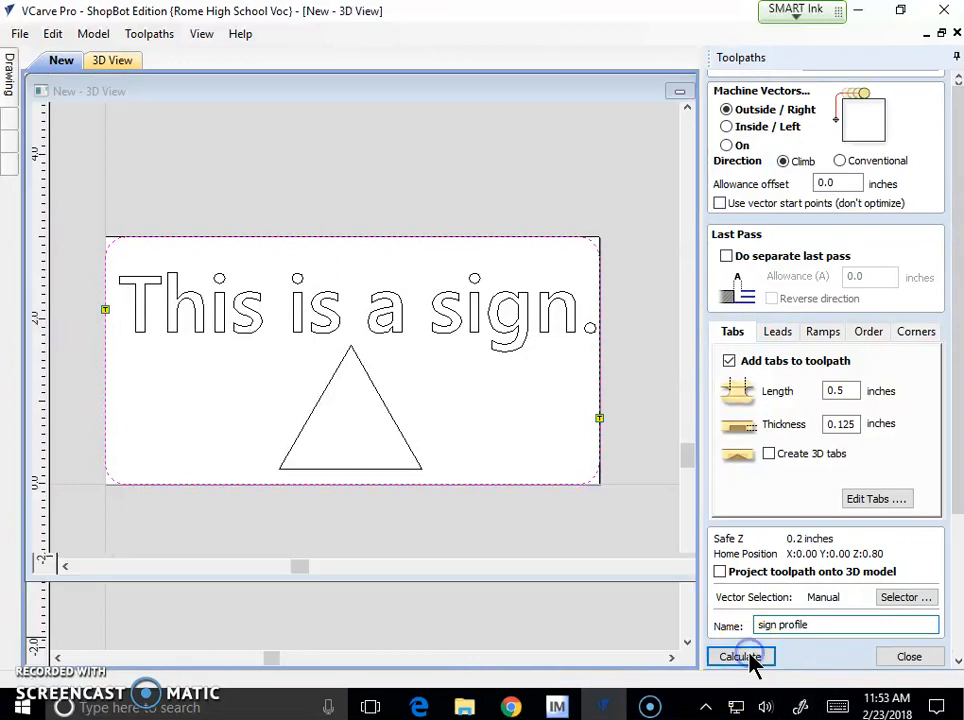
- Play the 3D preview of the cut-out board at adjusted speed, then close it
click(740, 656)
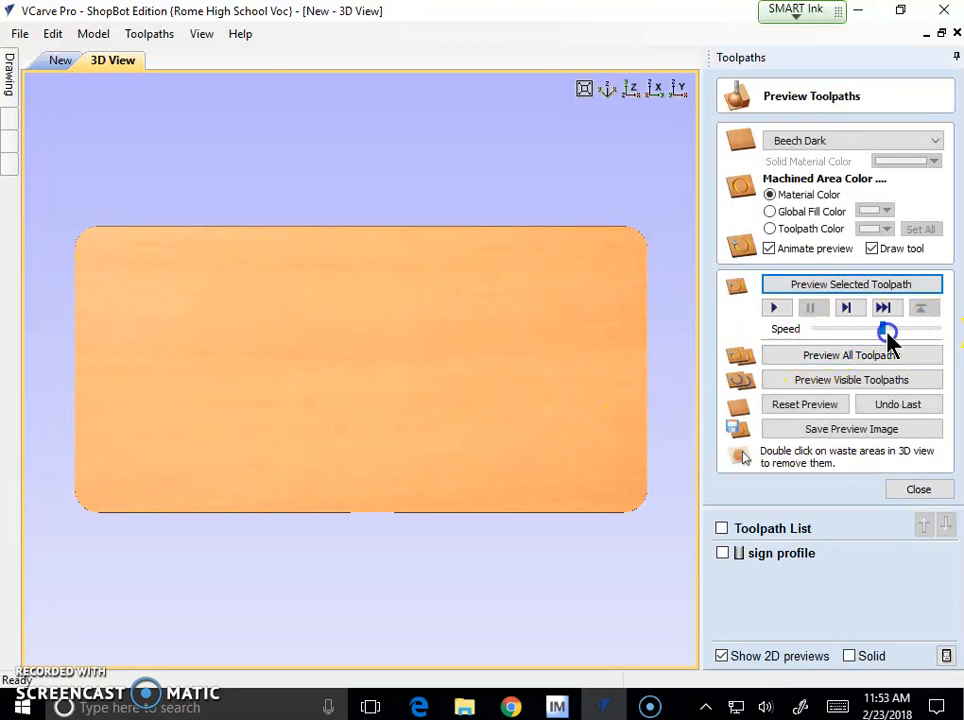
click(776, 308)
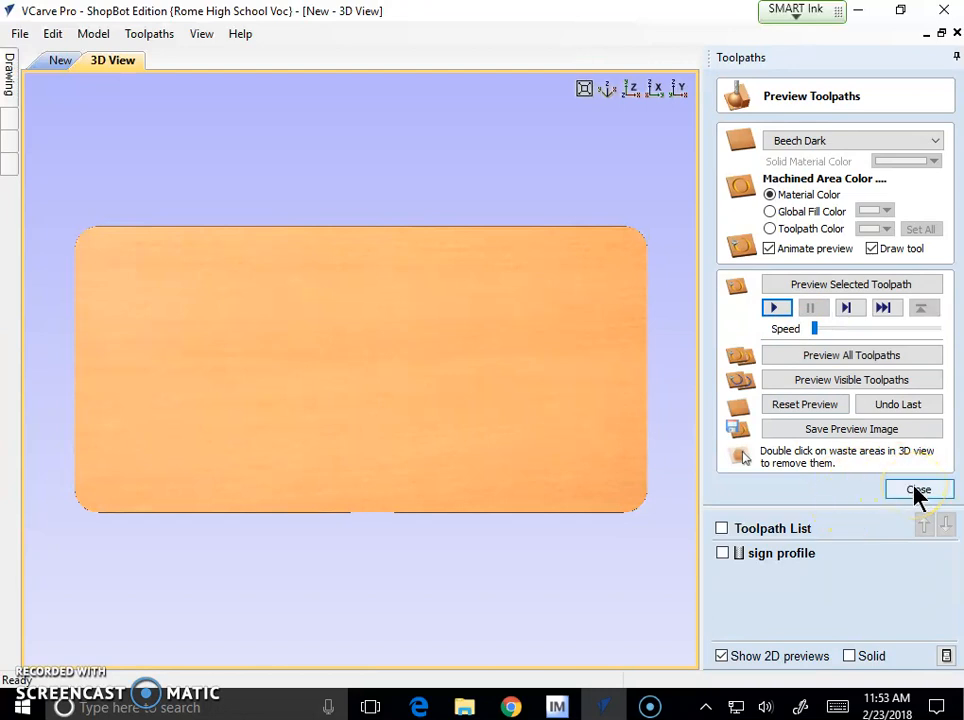
click(918, 488)
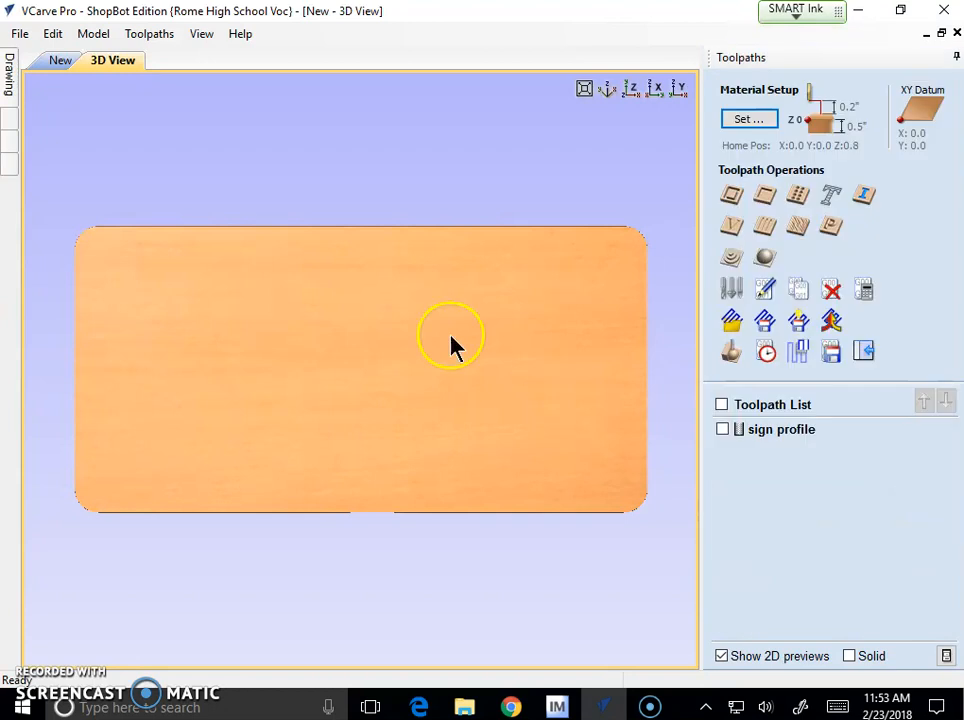
click(58, 62)
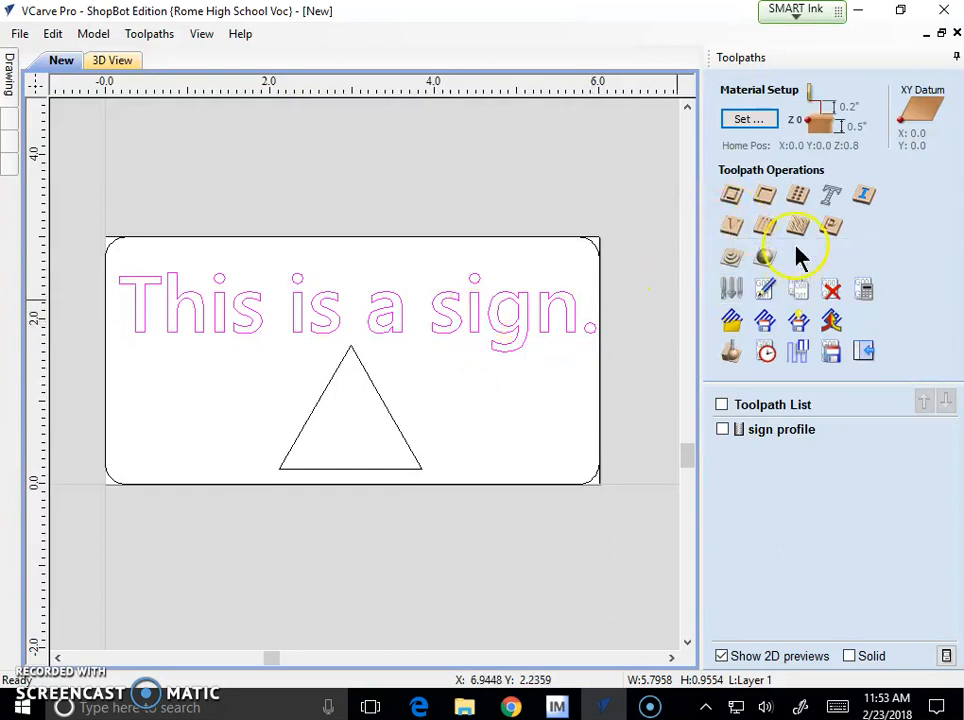
- Begin a V-Carve toolpath with Flat Depth unchecked and pick V Bit 90 in the Wood set
click(798, 224)
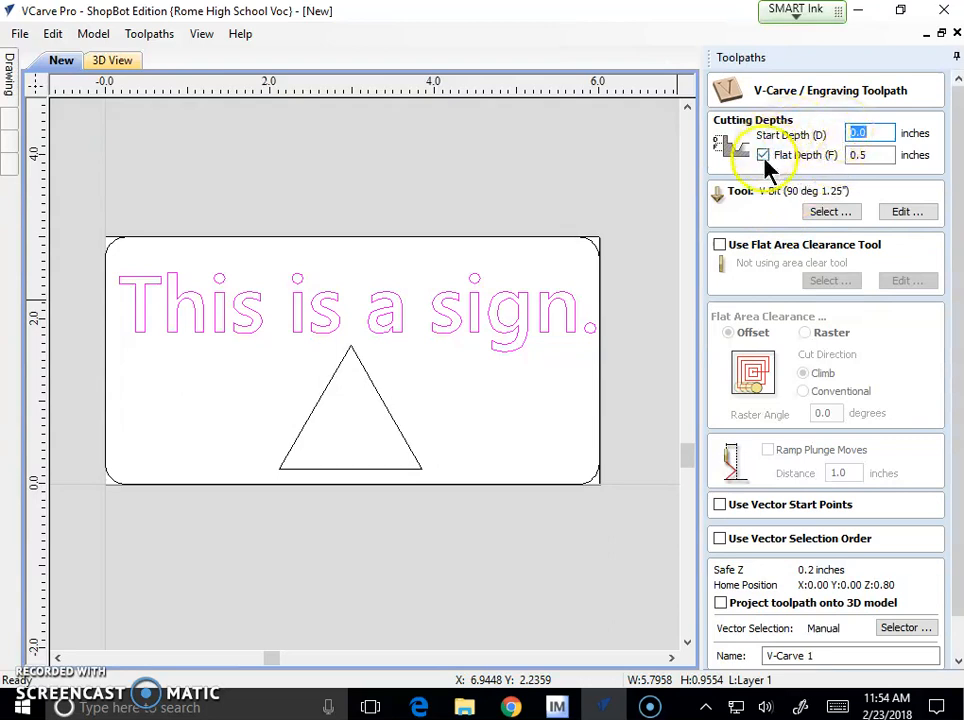
click(766, 156)
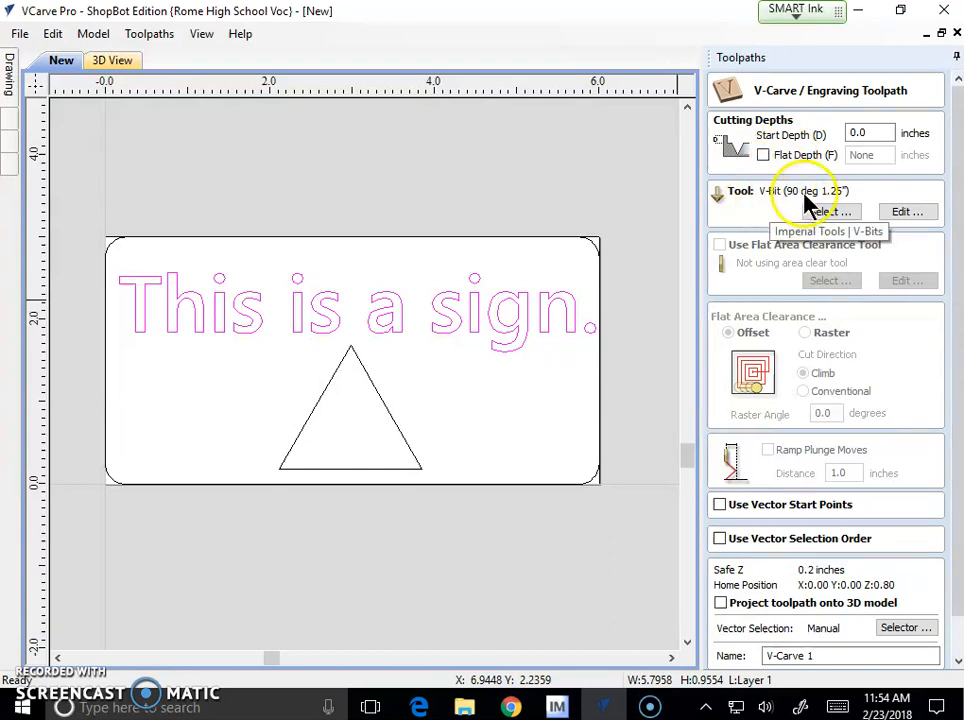
click(816, 212)
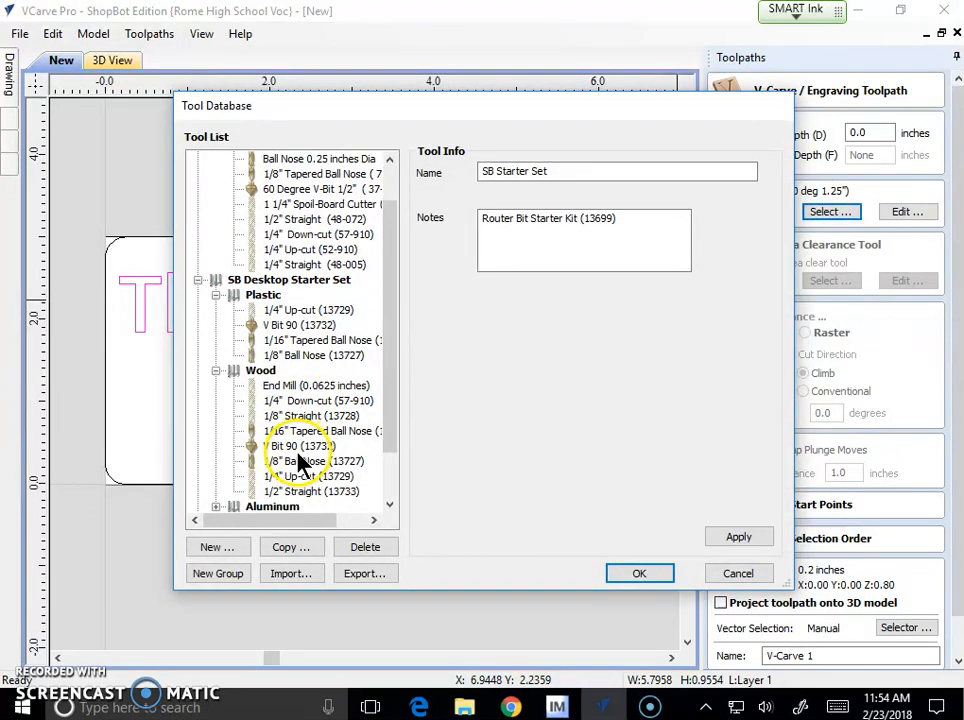
click(288, 446)
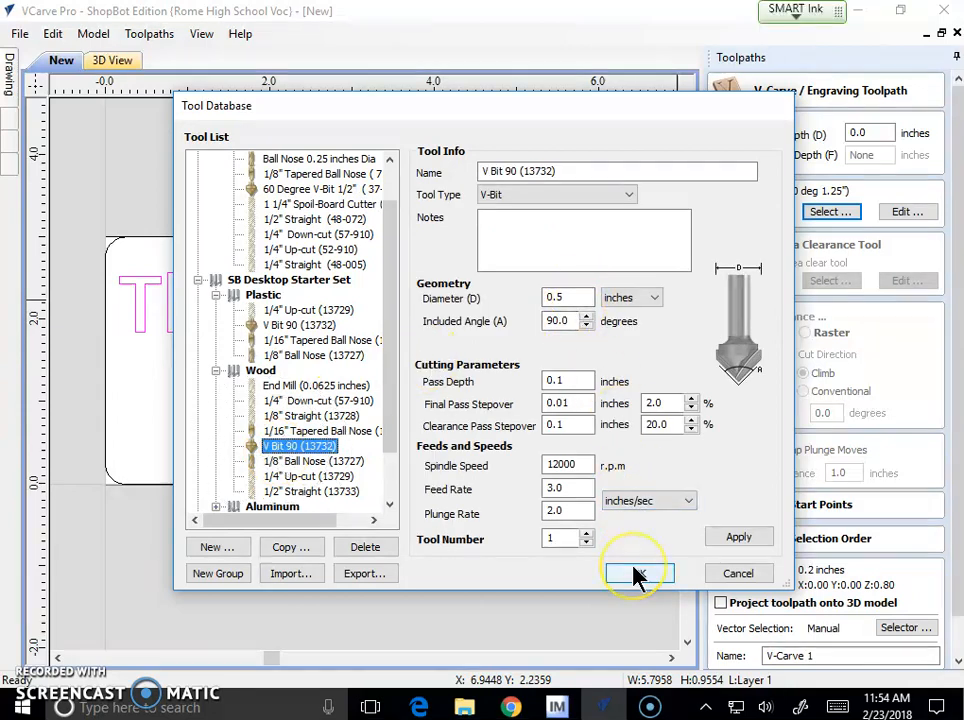
- Confirm V Bit 90, name the toolpath 'text' and calculate it
click(636, 572)
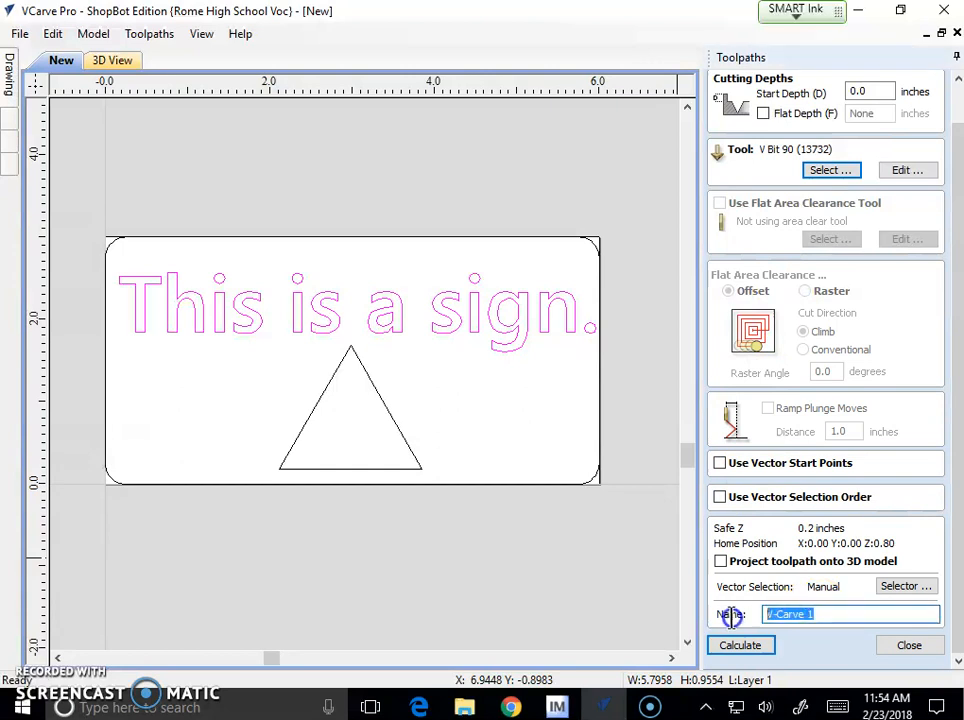
text(text)
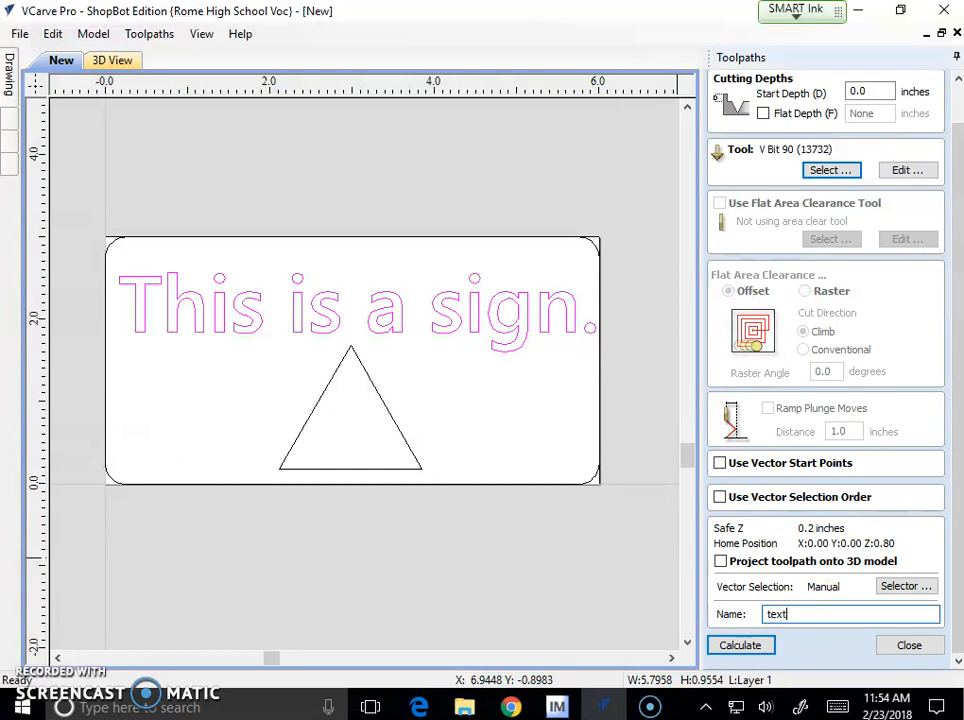
click(740, 644)
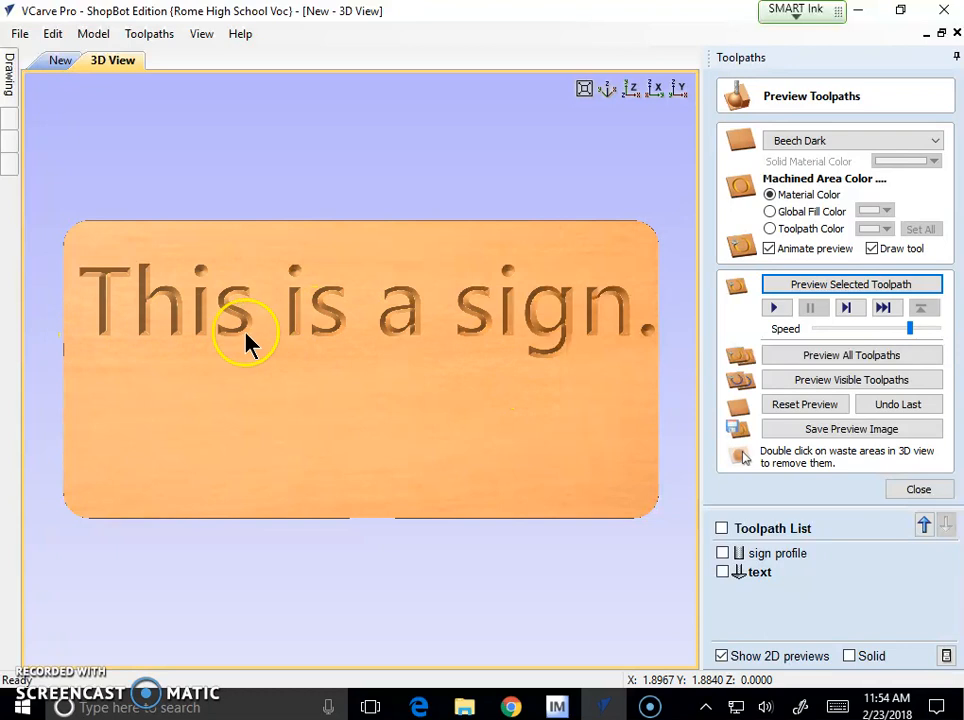
mouse_move(464, 336)
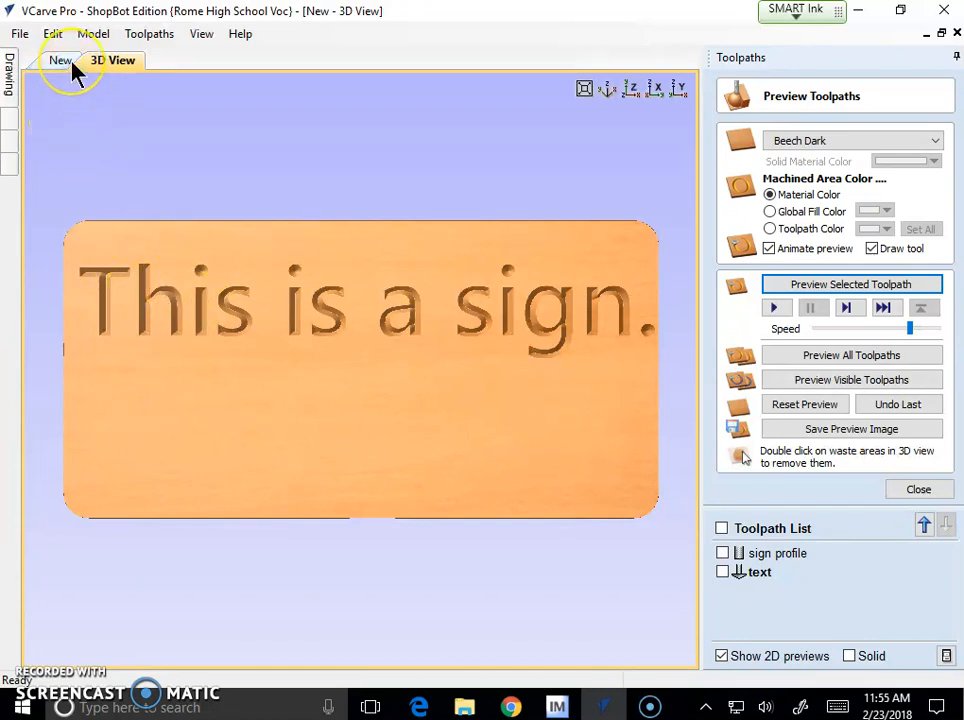
- Switch back to the 2D view and select the triangle vector
click(56, 60)
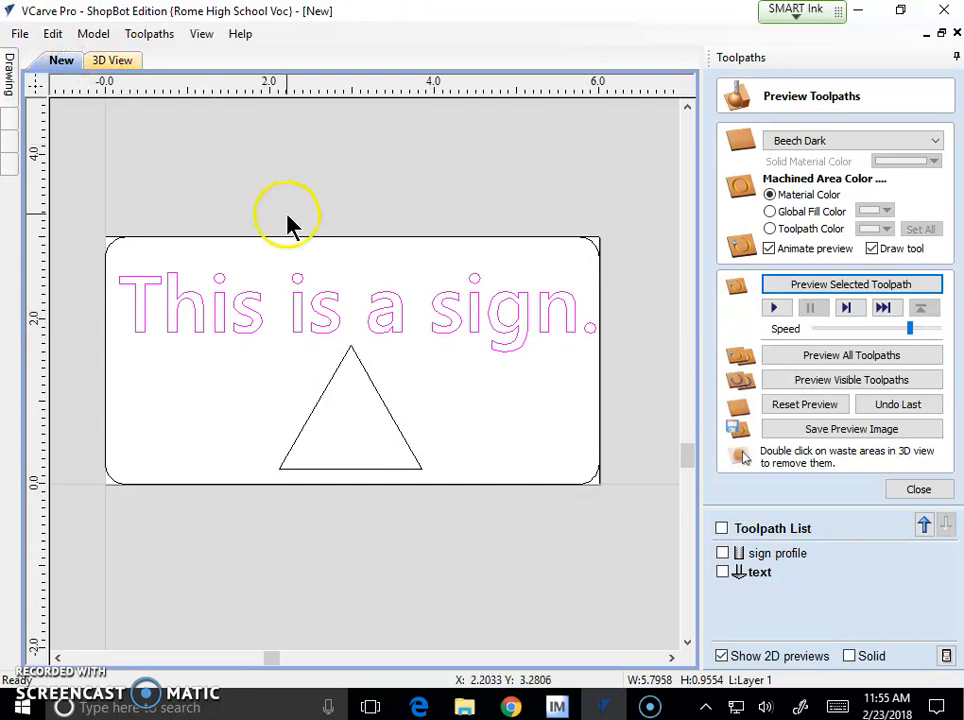
mouse_move(464, 462)
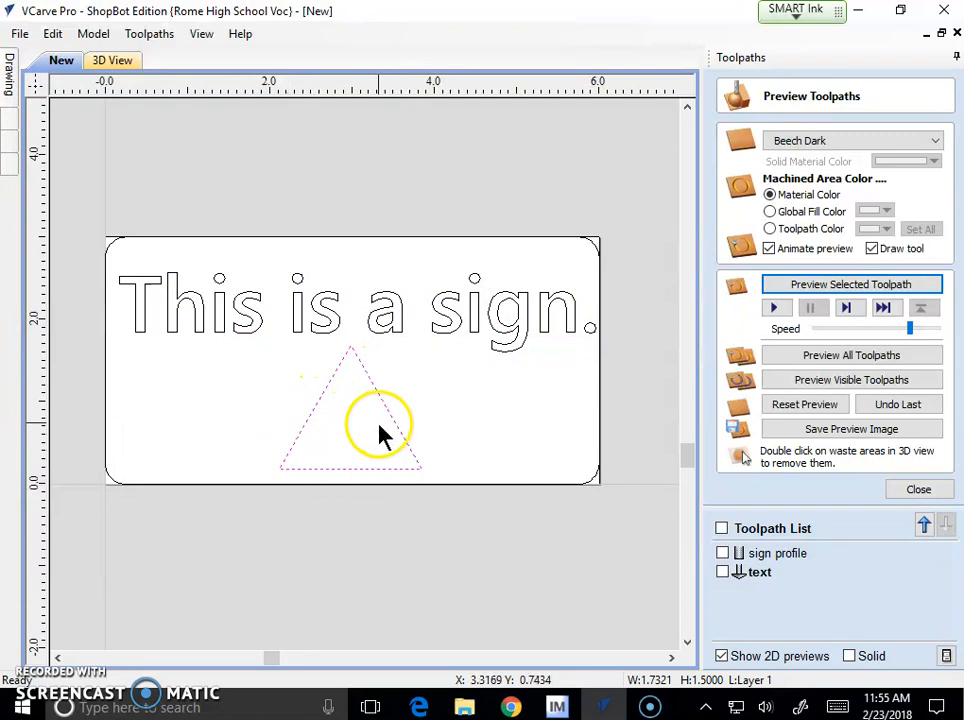
click(918, 488)
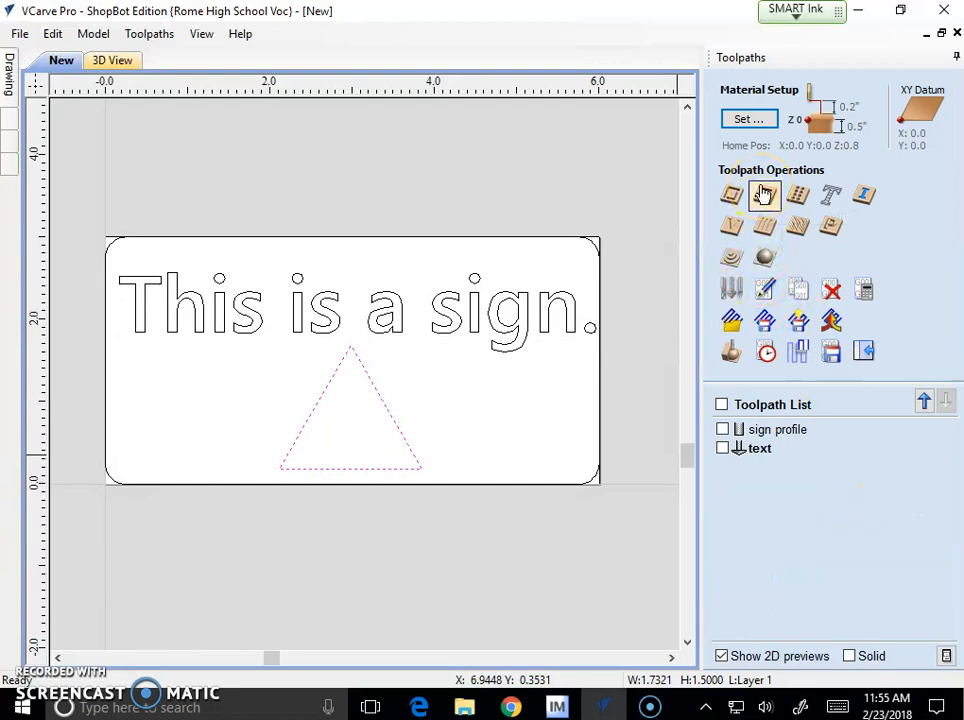
mouse_move(764, 196)
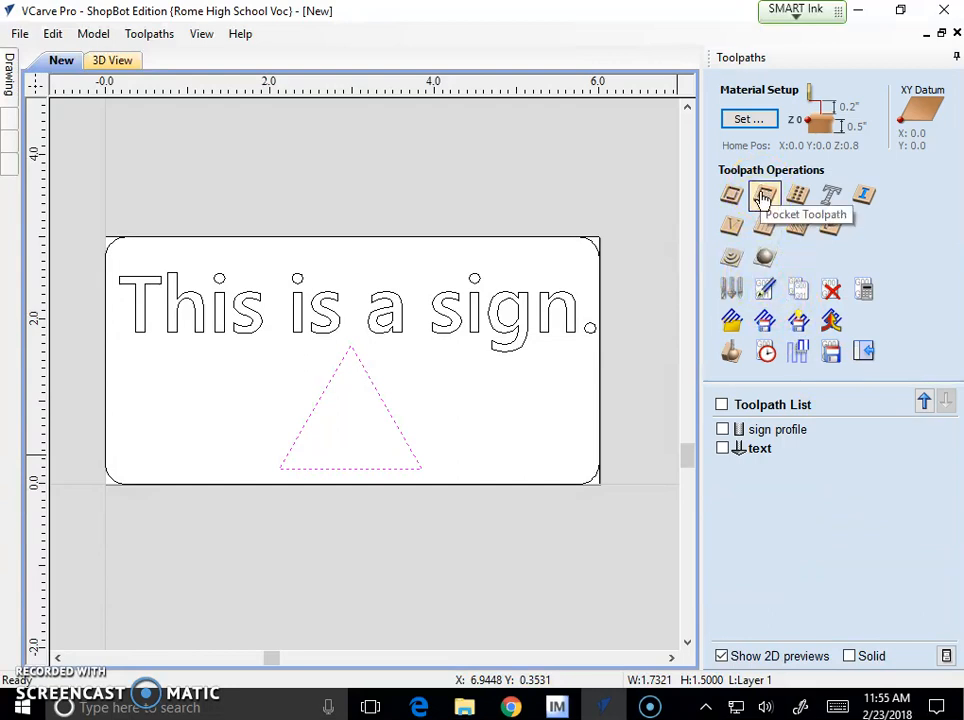
- Begin a pocket toolpath using the 1/4" up-cut end mill from the Wood set
click(760, 196)
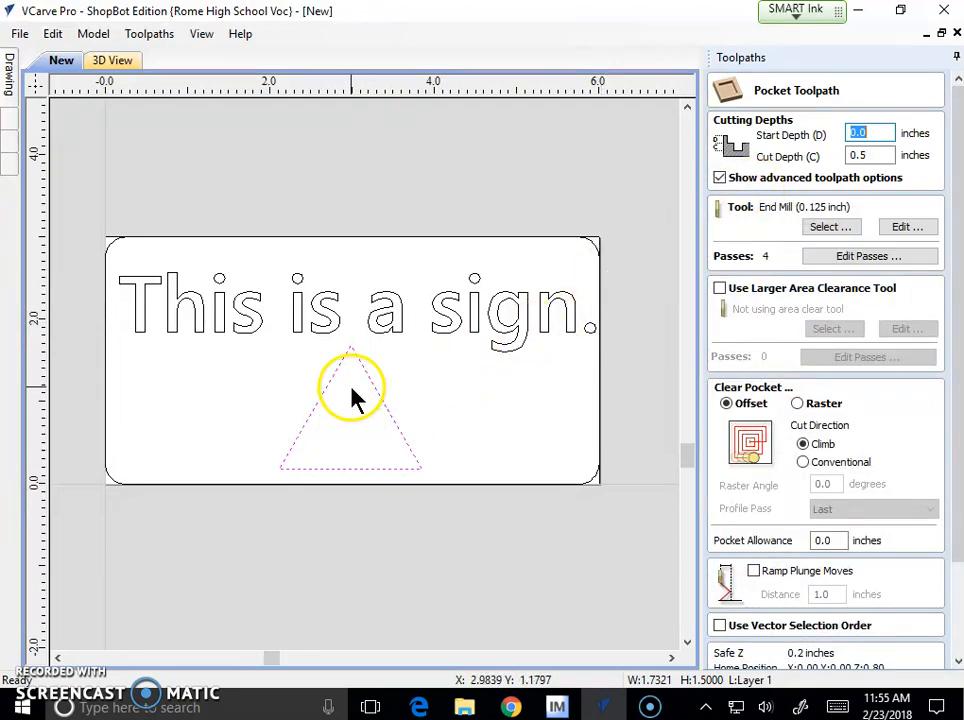
mouse_move(494, 410)
text(0.25)
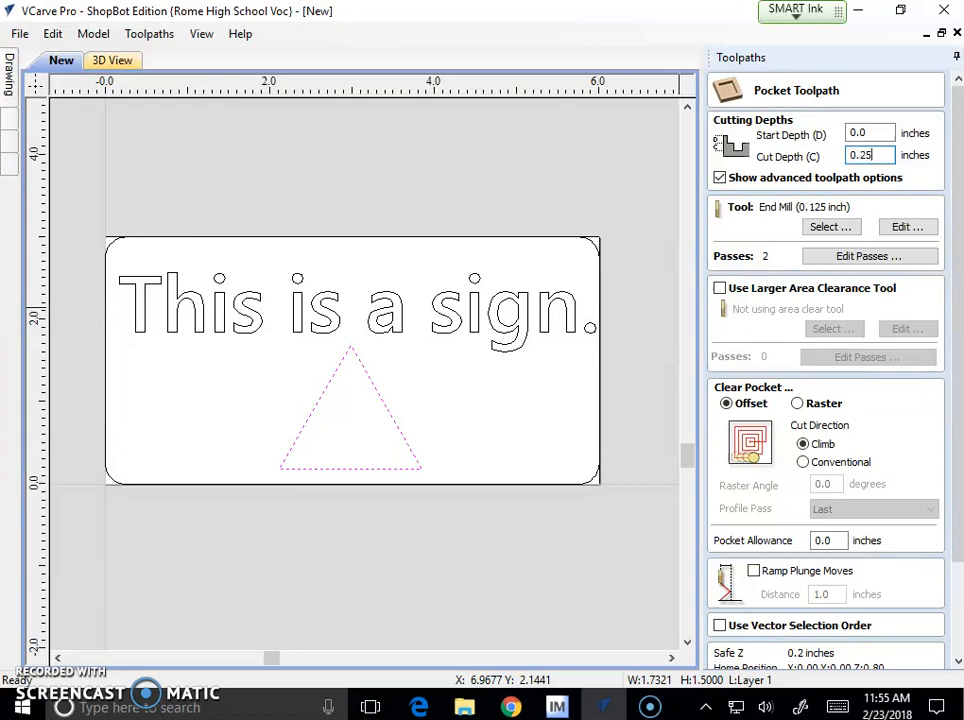
click(832, 228)
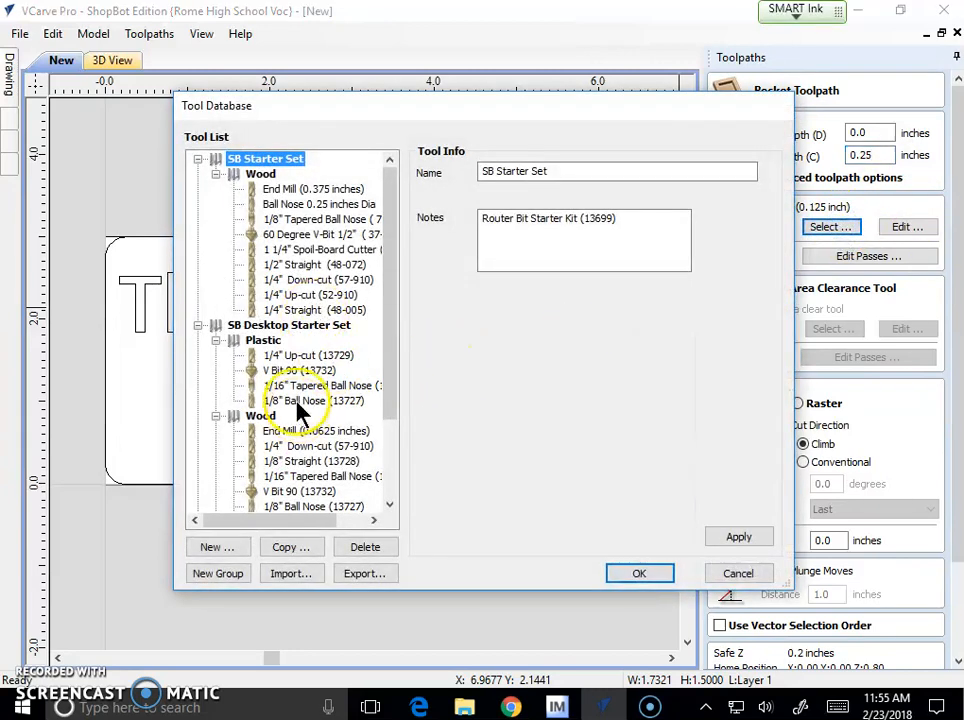
click(304, 356)
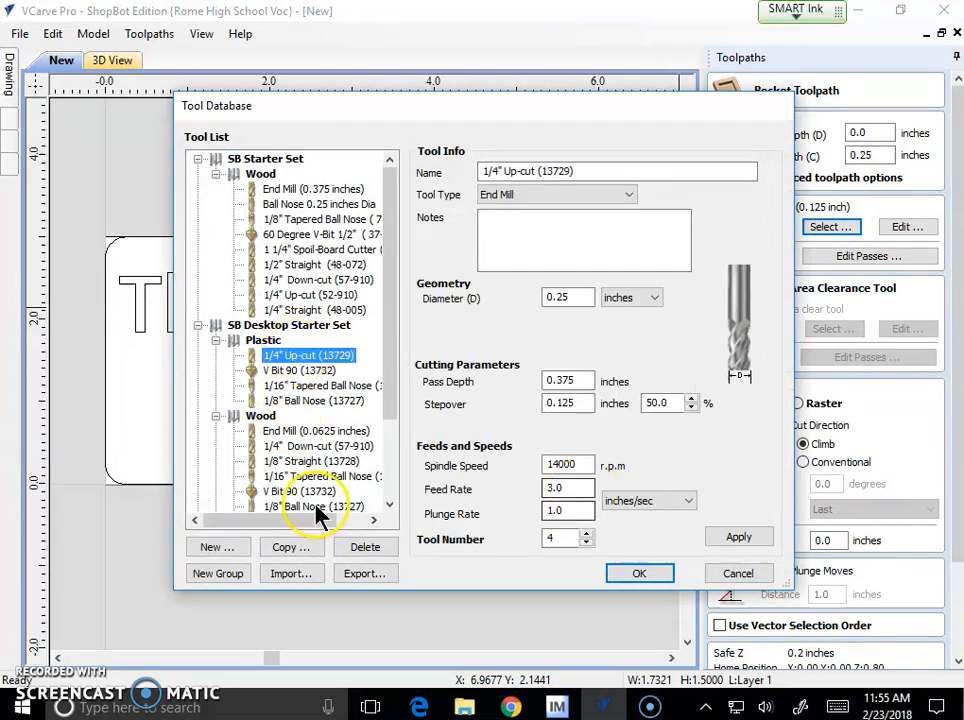
scroll(down, 3)
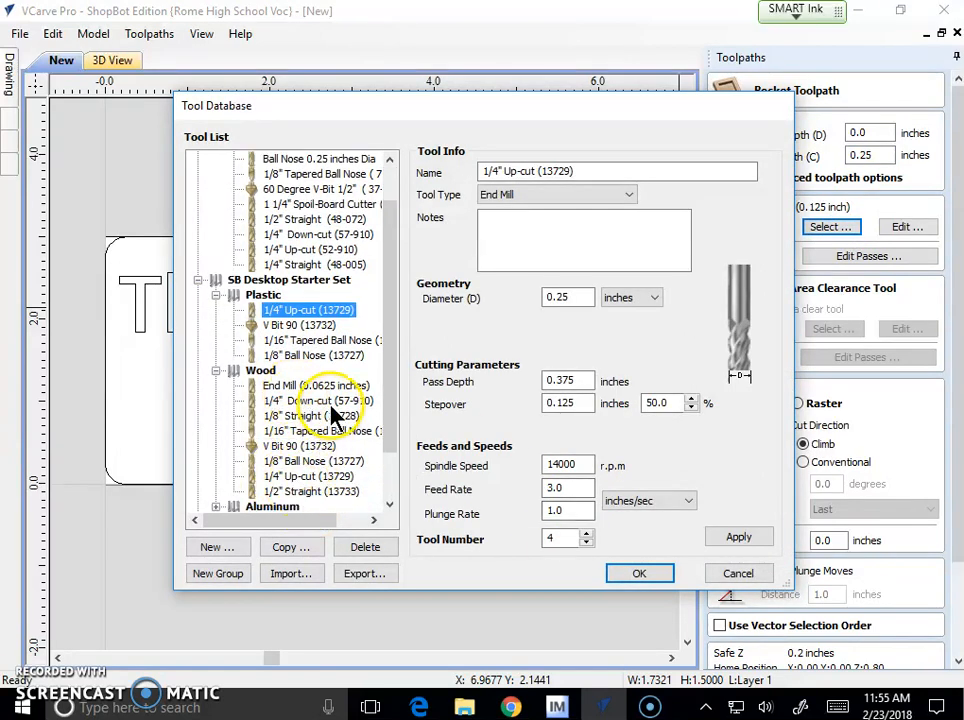
click(640, 572)
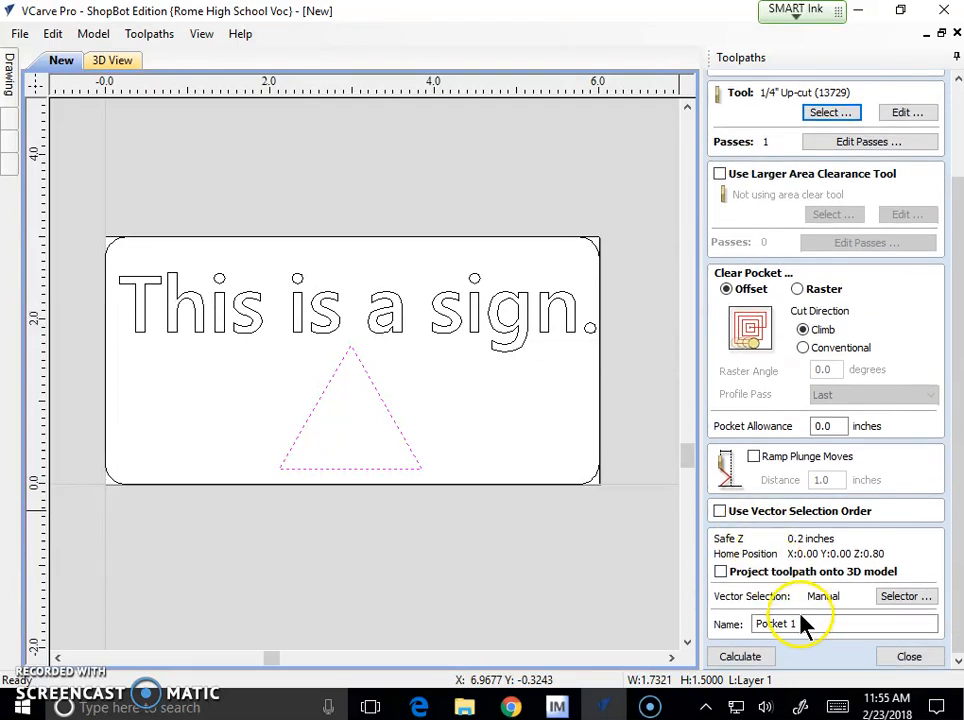
- Name the pocket toolpath 'triangle pocket'
text(triangle p)
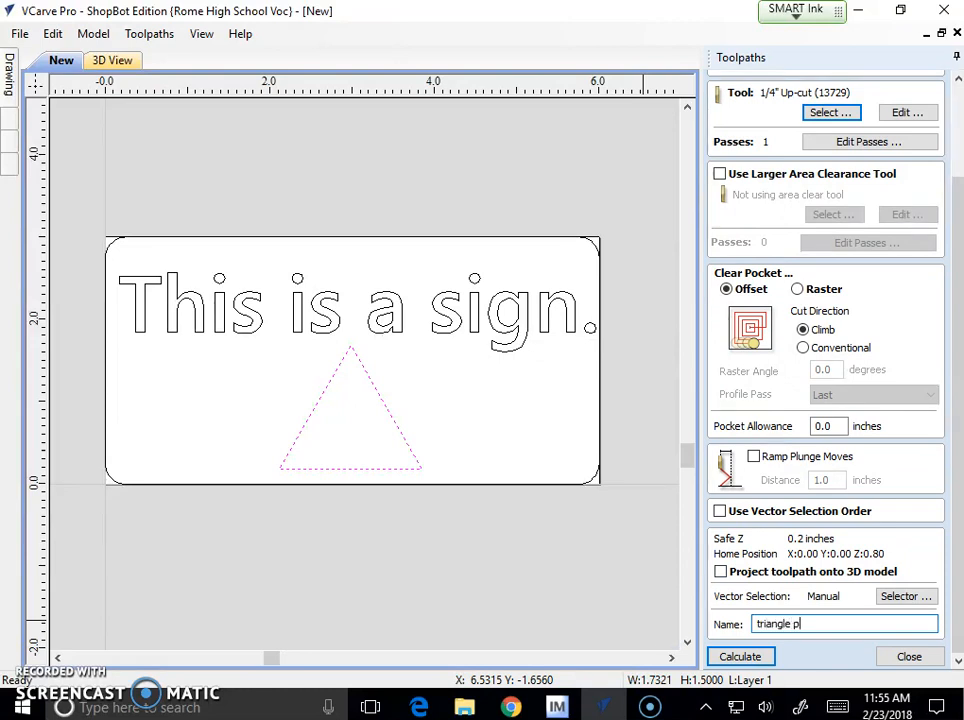
text(ocket)
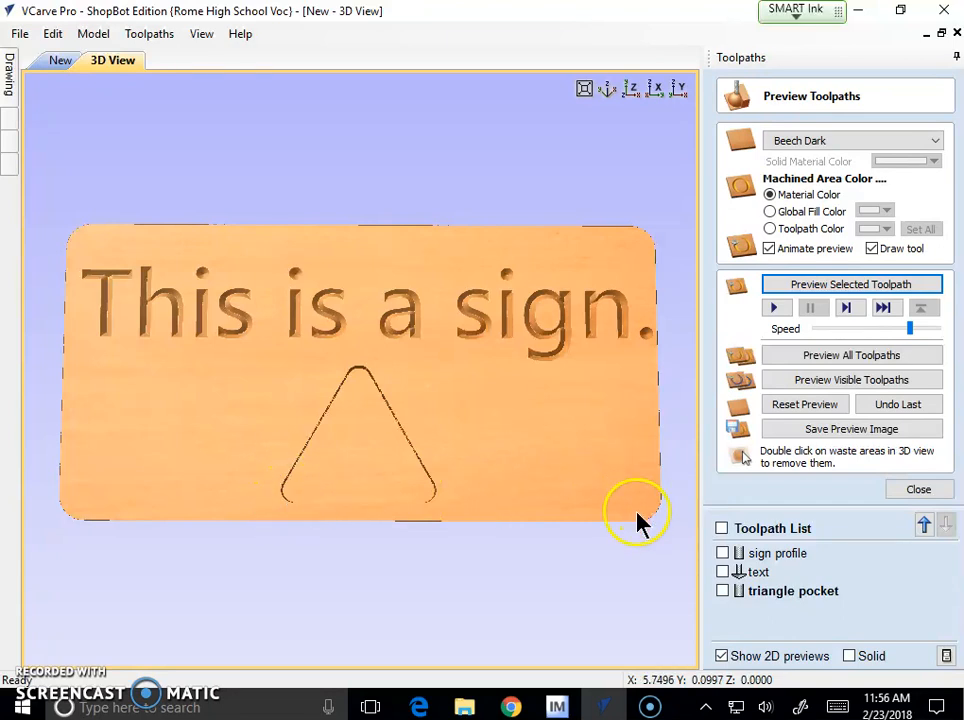
mouse_move(672, 530)
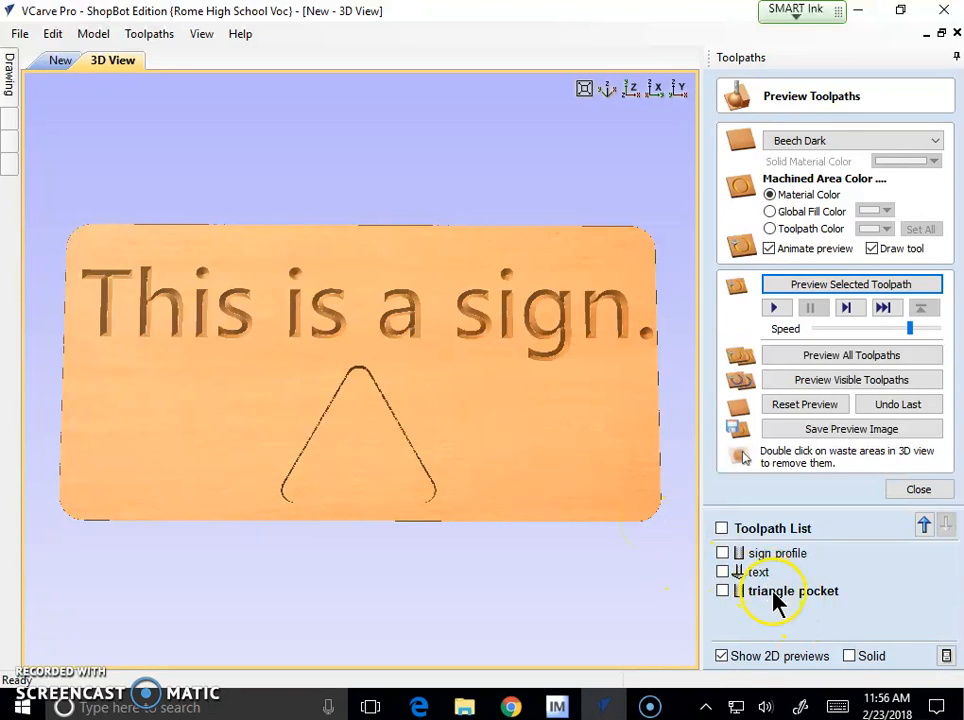
- Change the triangle pocket's tool to the 1/16" Tapered Ball Nose bit
double_click(792, 592)
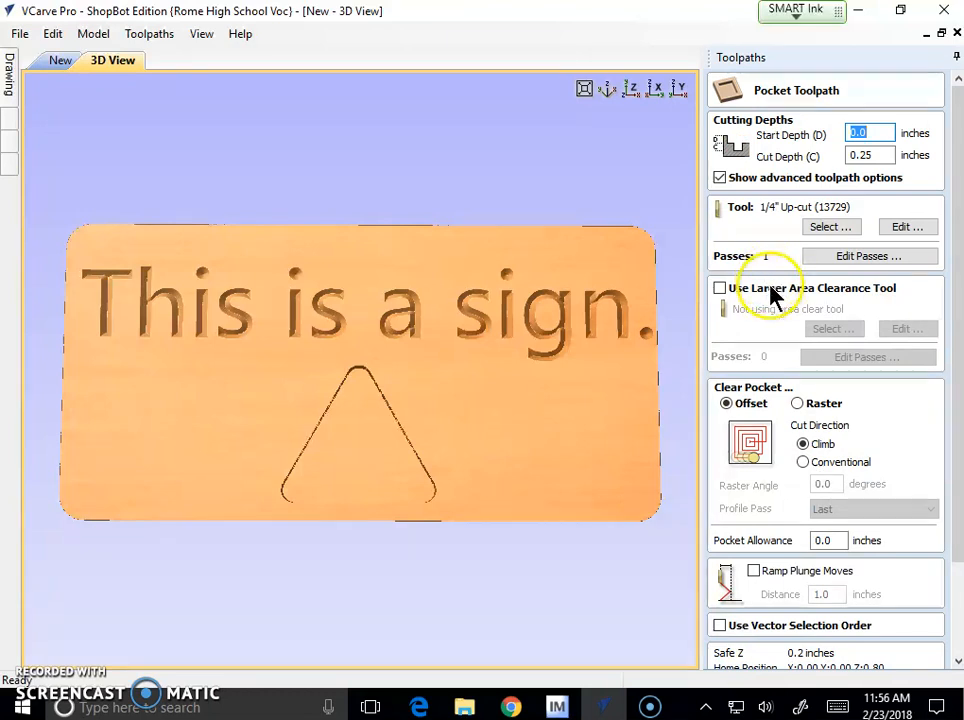
click(832, 226)
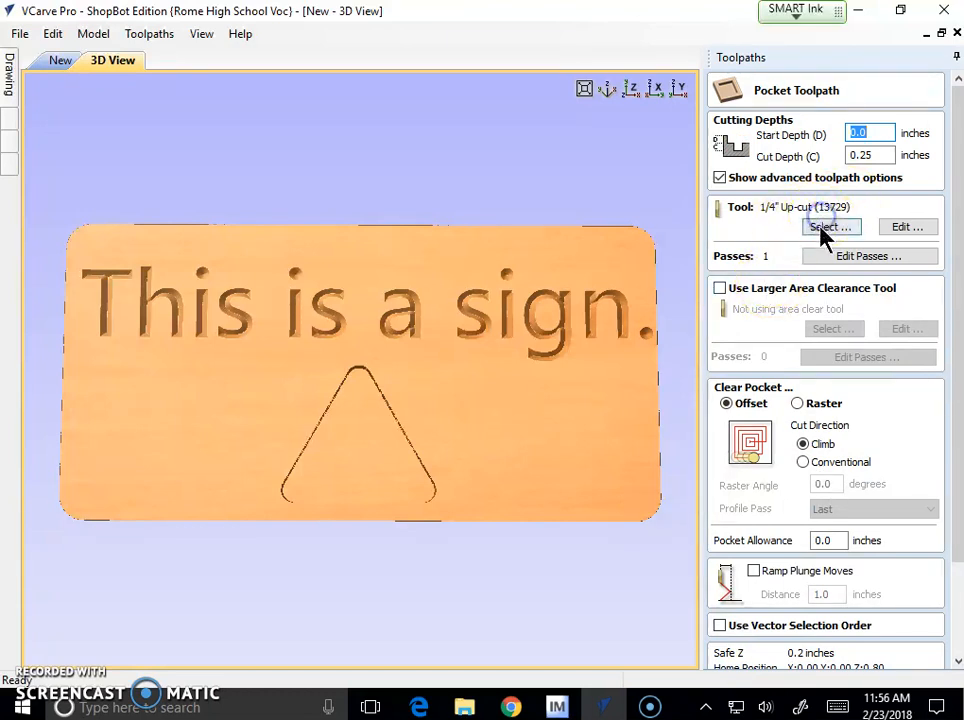
click(830, 228)
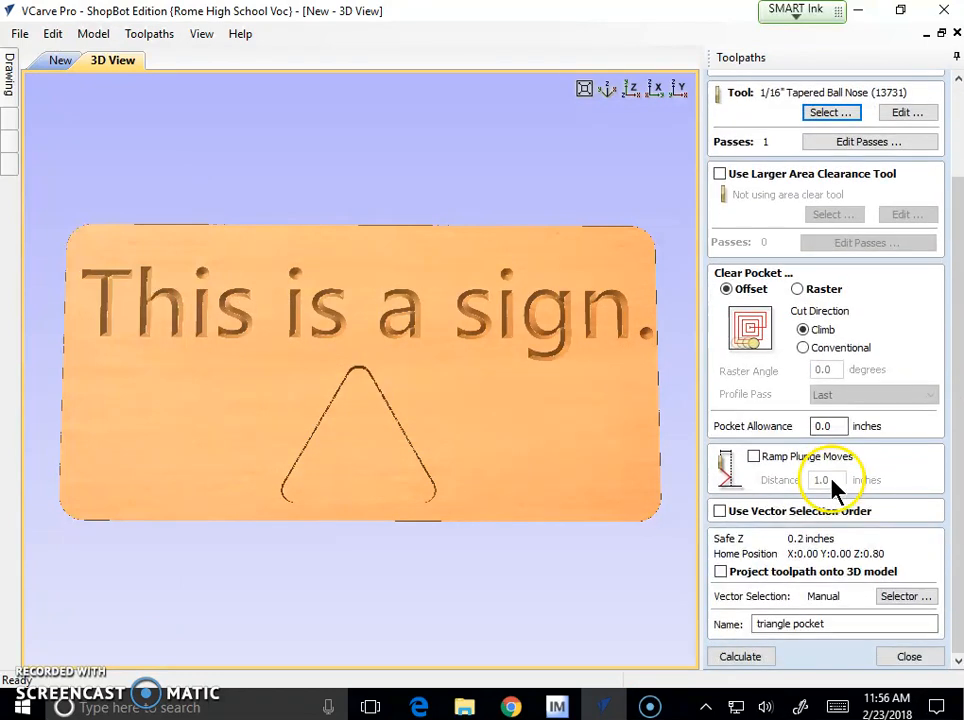
- Recalculate the triangle pocket and reset the 3D preview to uncut material
click(740, 656)
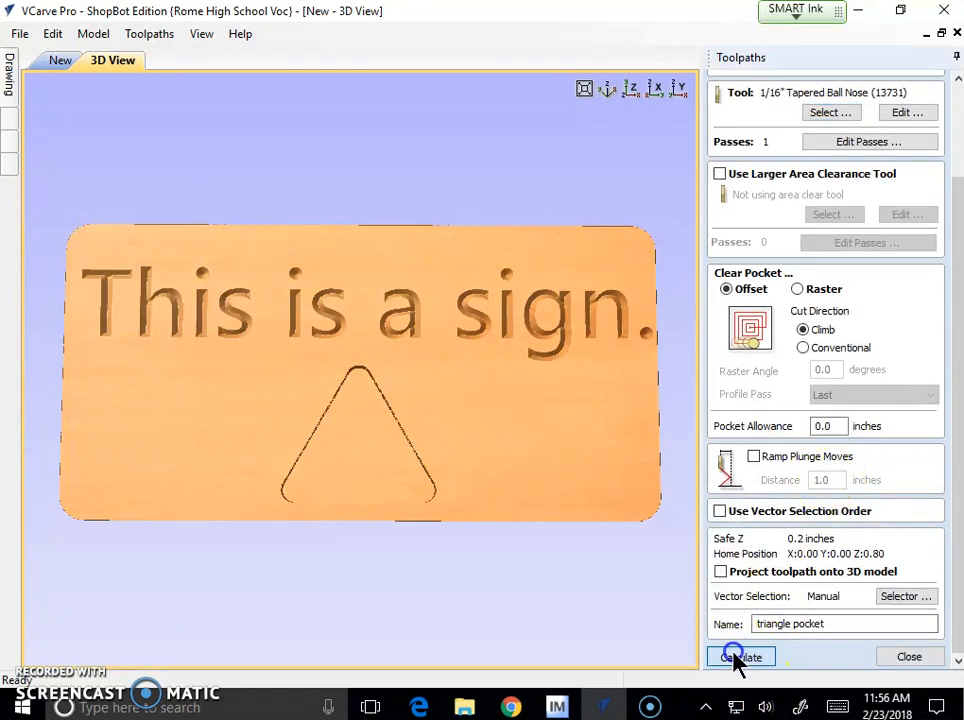
click(740, 656)
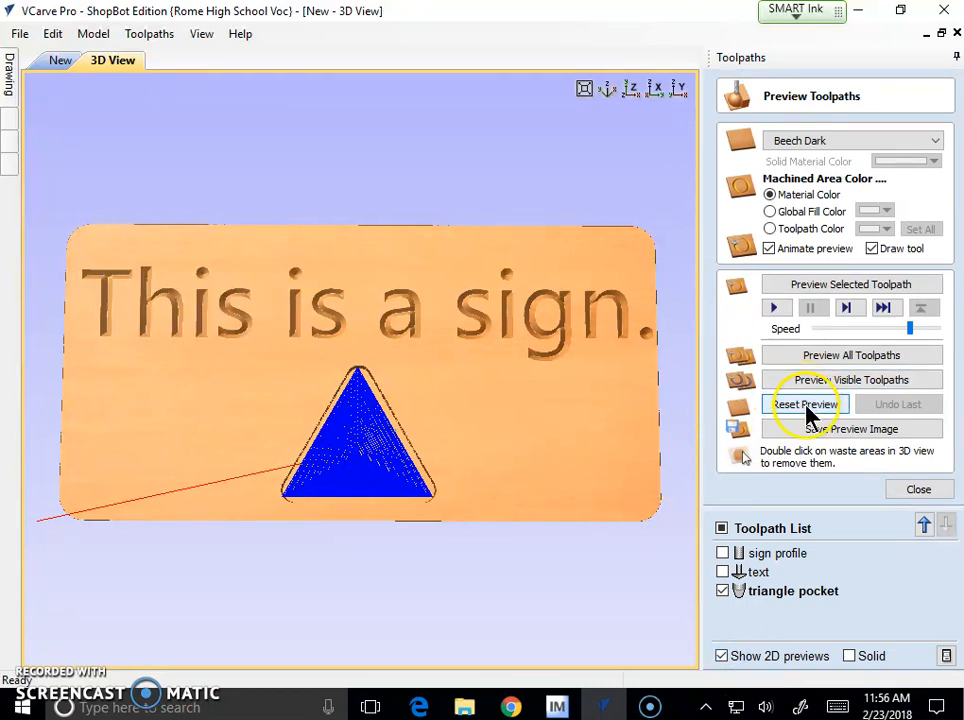
click(804, 404)
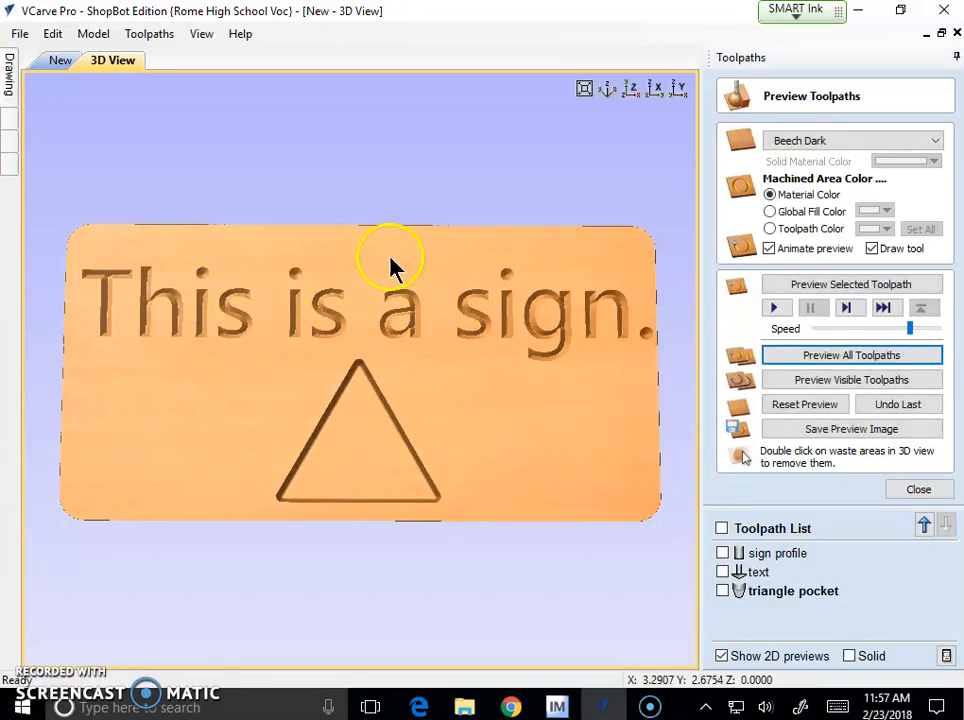
mouse_move(408, 420)
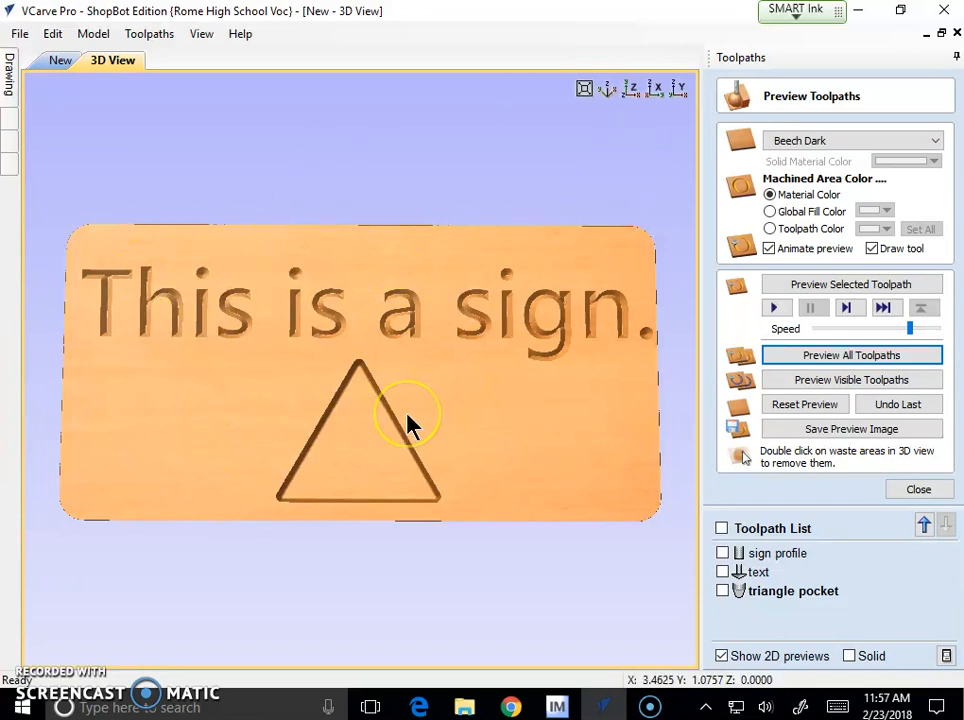
mouse_move(388, 384)
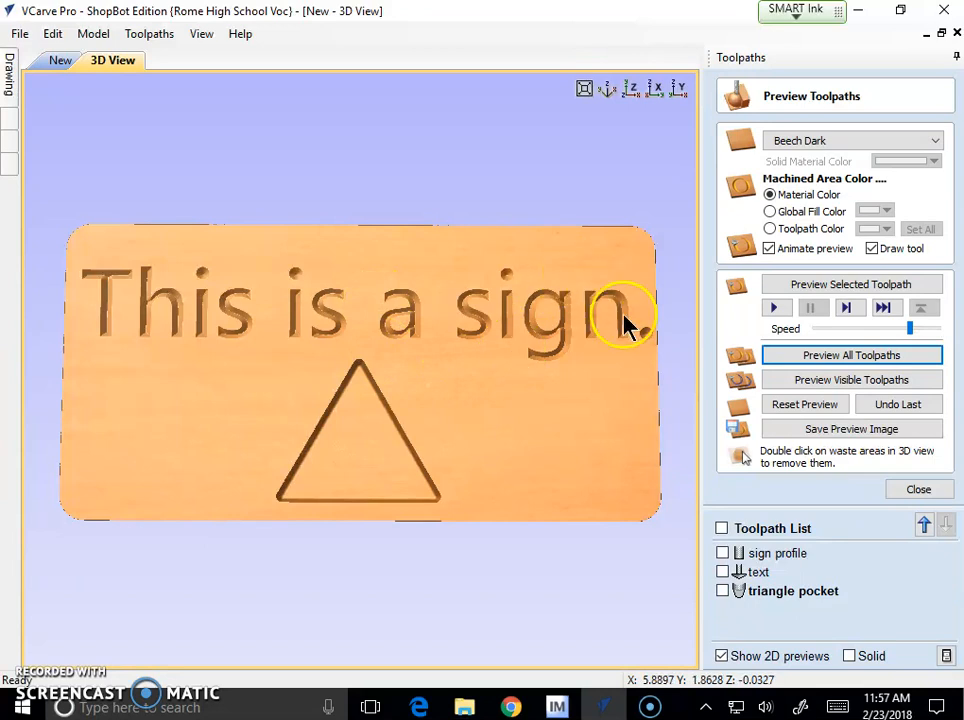
- Close the preview and make all three toolpaths visible in the Toolpath List
click(920, 488)
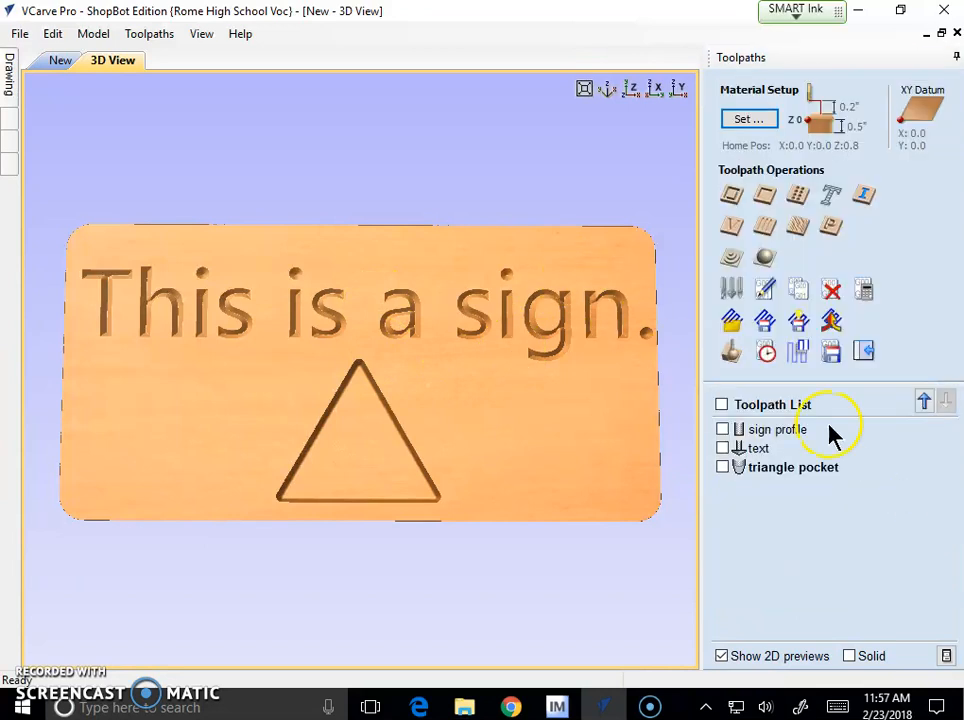
click(722, 404)
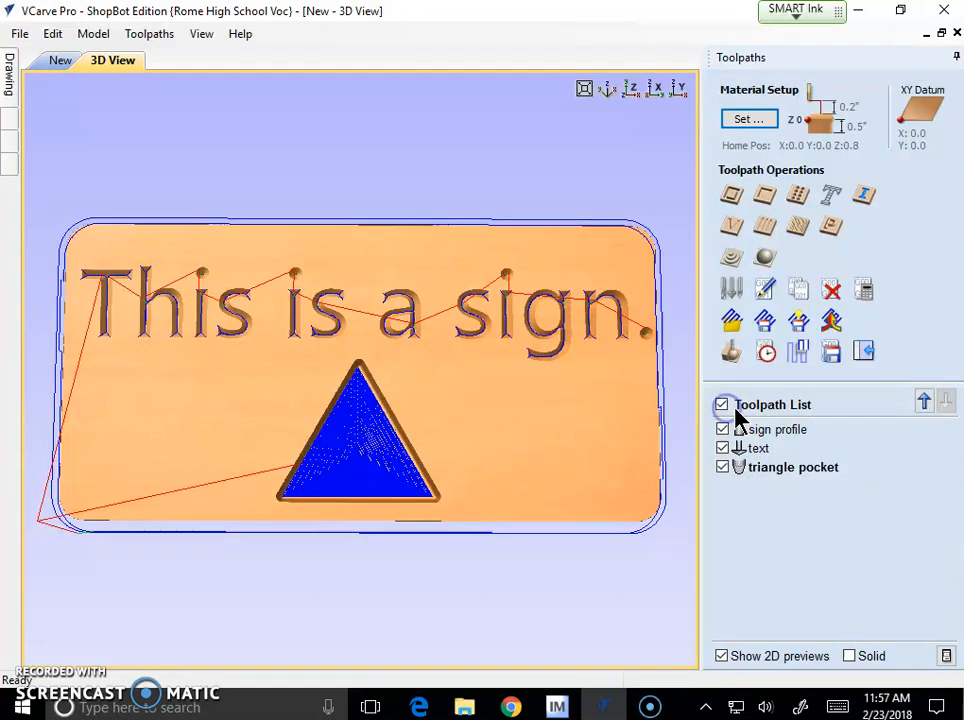
mouse_move(832, 352)
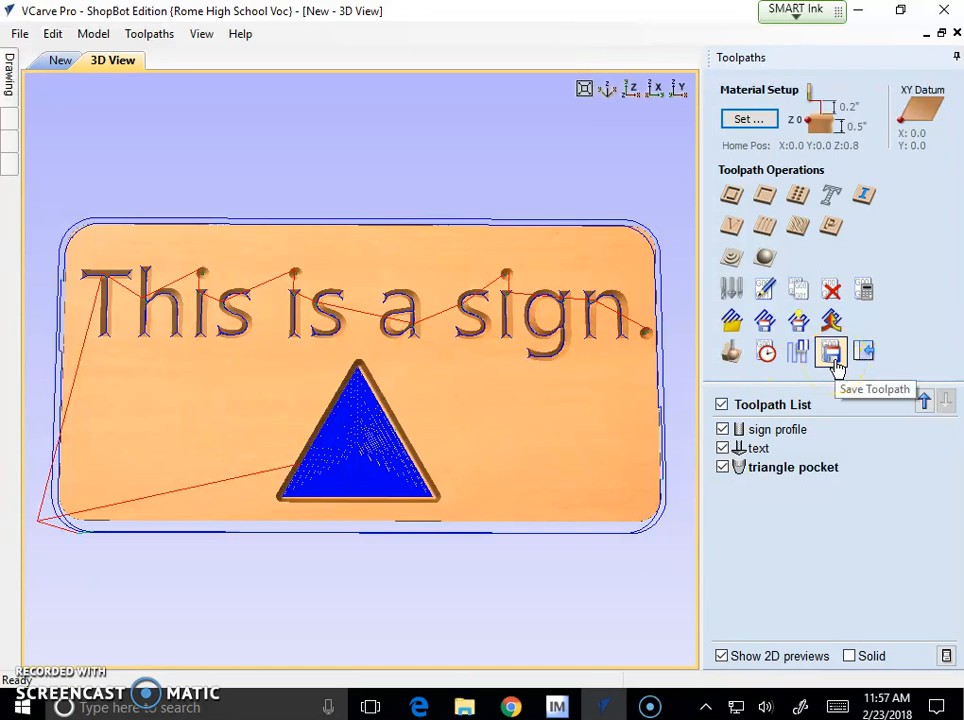
mouse_move(734, 520)
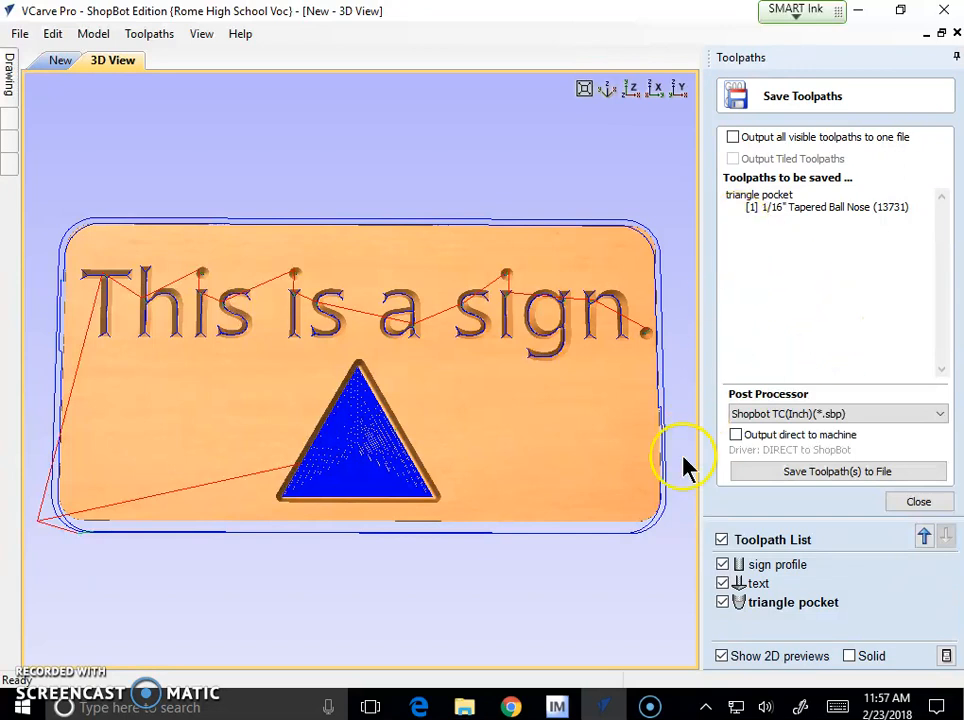
mouse_move(776, 476)
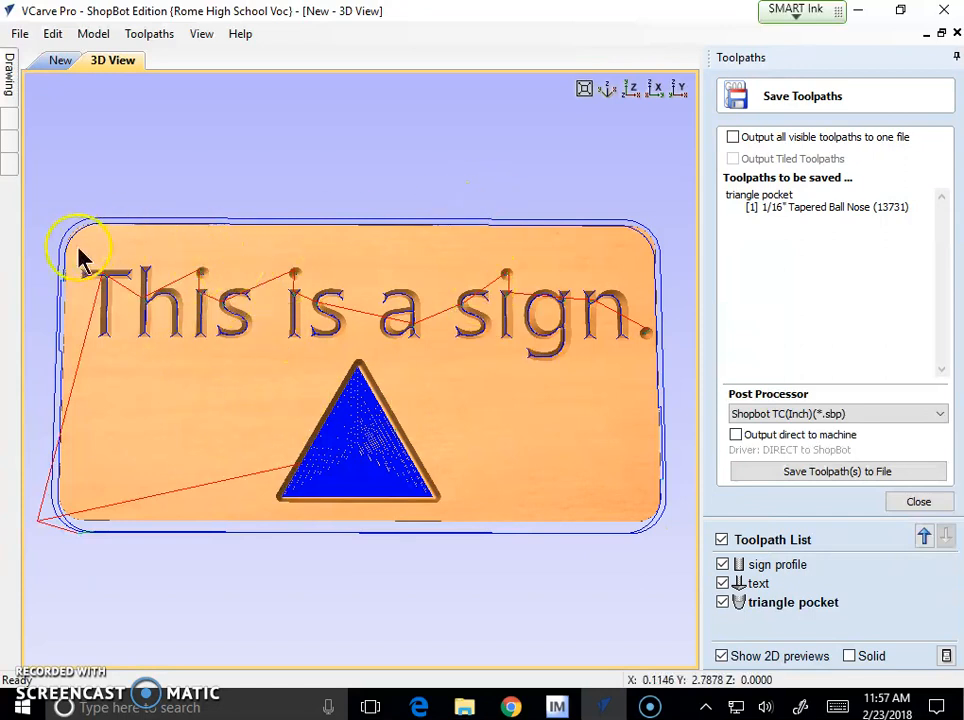
mouse_move(88, 516)
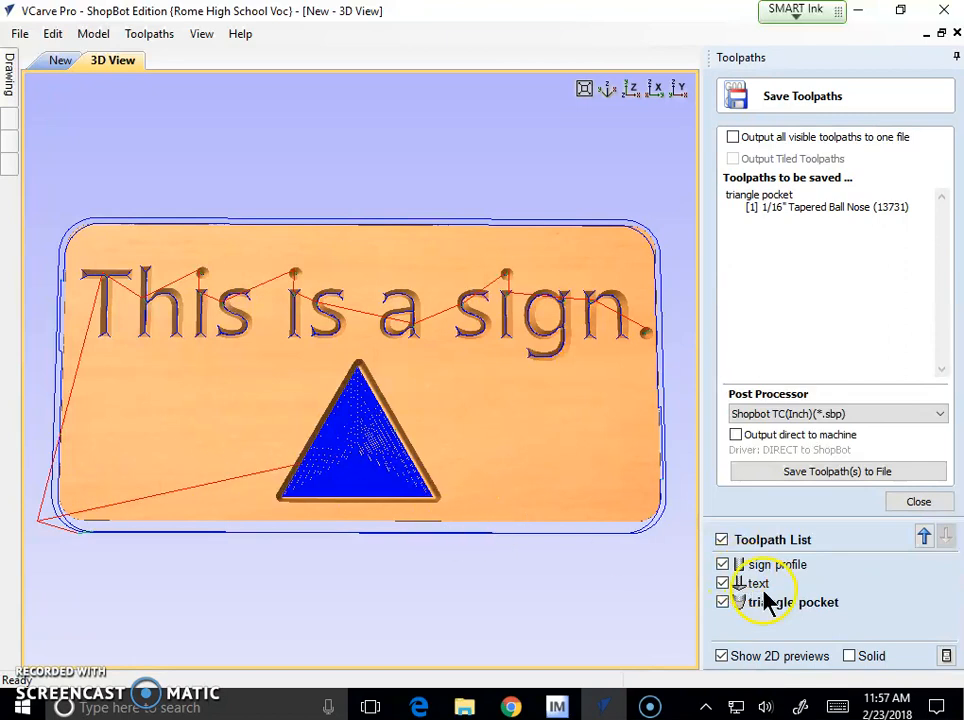
mouse_move(764, 584)
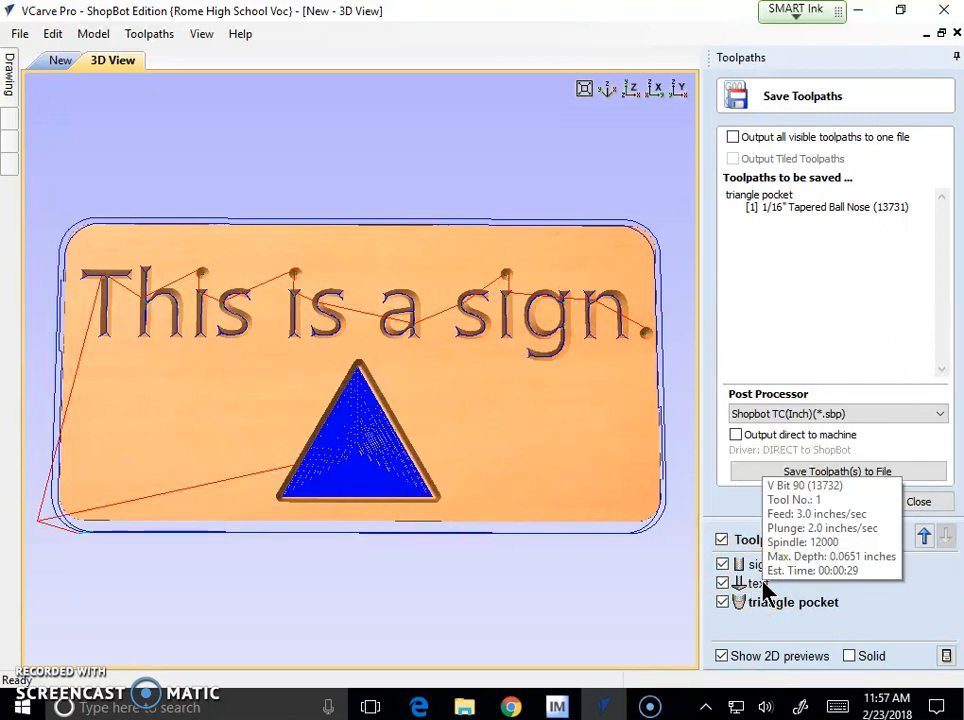
- Select the sign profile toolpath and start saving it to an .sbp file
click(788, 602)
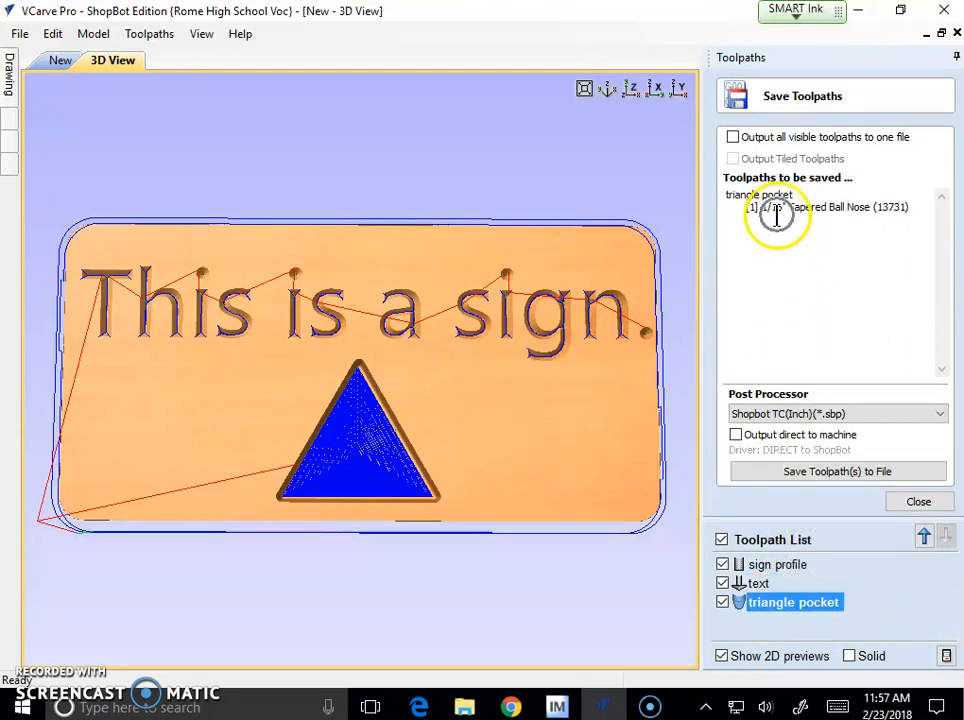
mouse_move(748, 584)
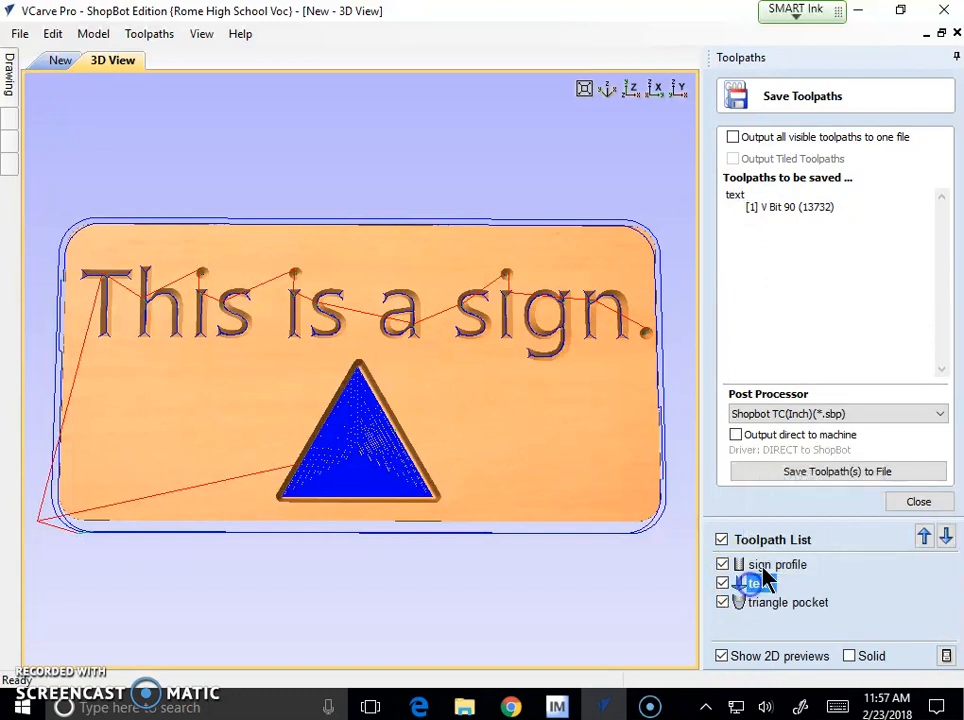
click(780, 564)
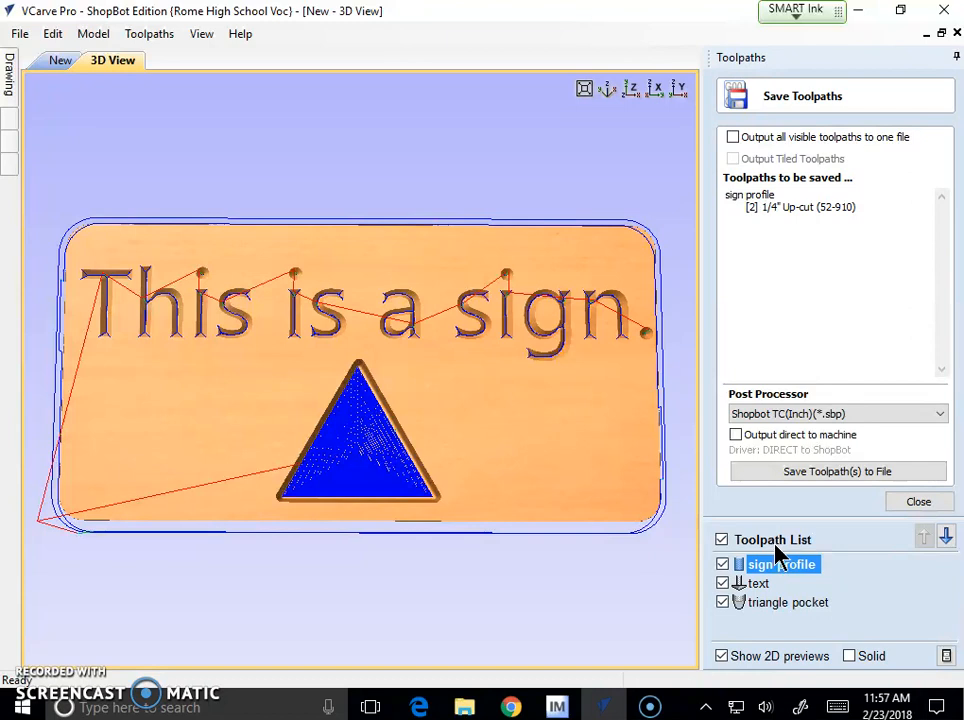
mouse_move(740, 610)
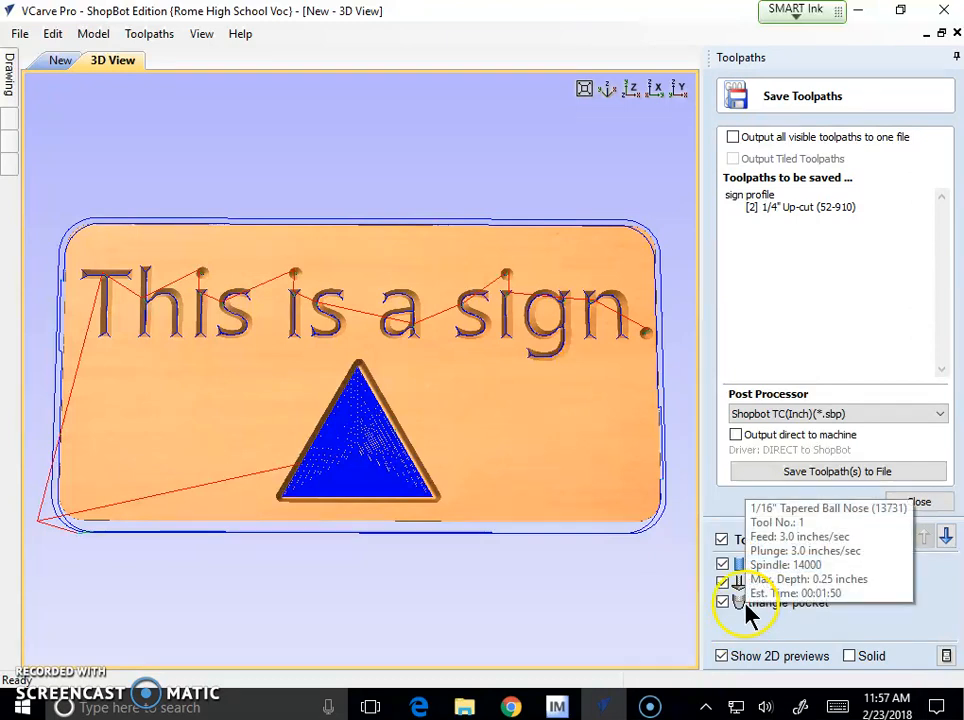
click(834, 472)
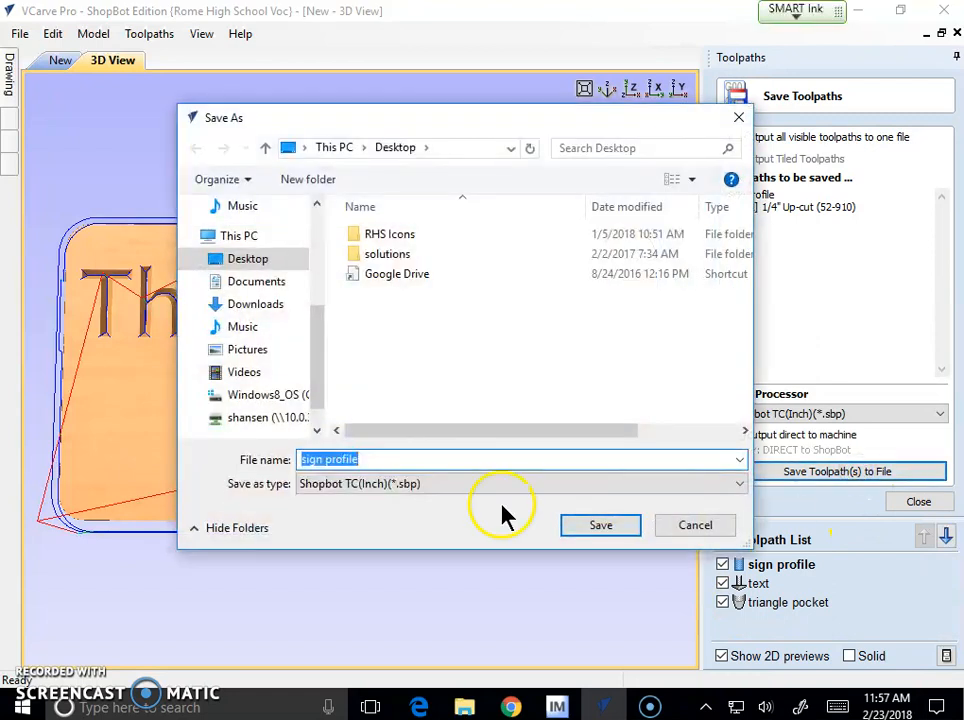